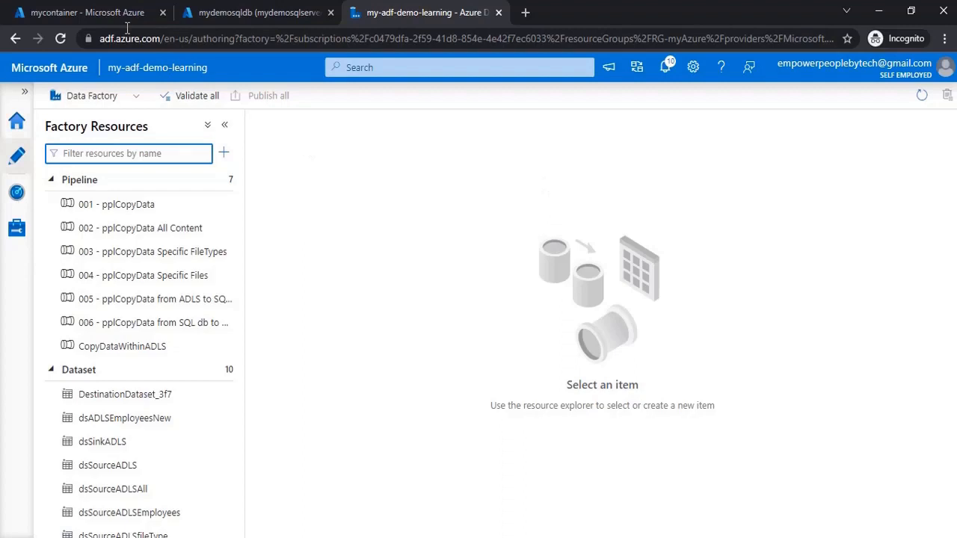
Inspect the employee rows of Employees3.csv in mycontainer's DATA folder, then close its pane
{"action": "left_click", "coordinate": [86, 12]}
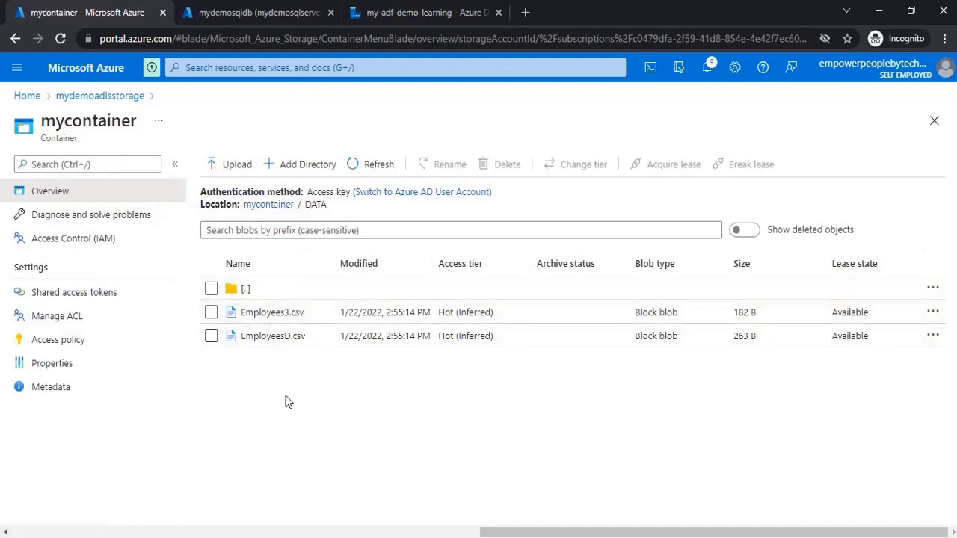
{"action": "mouse_move", "coordinate": [272, 318]}
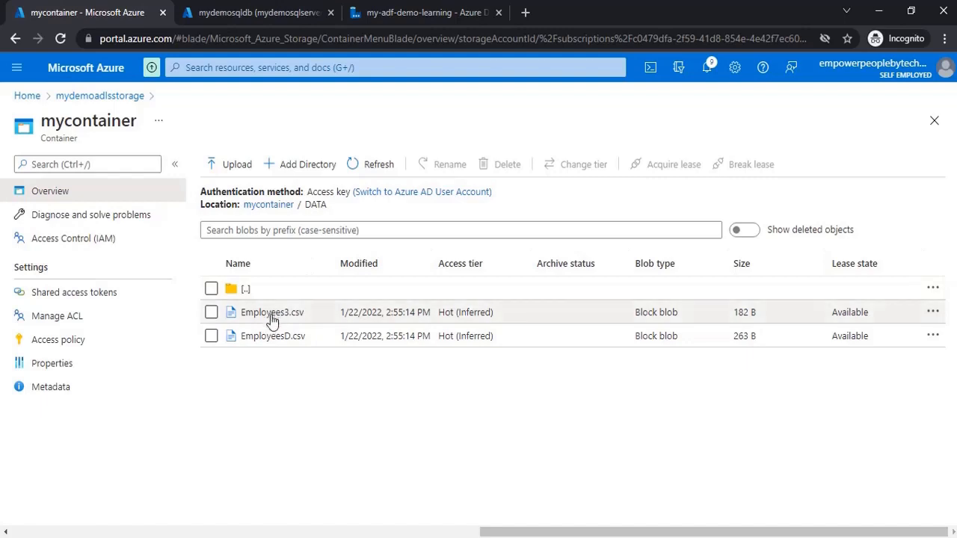
{"action": "left_click", "coordinate": [272, 312]}
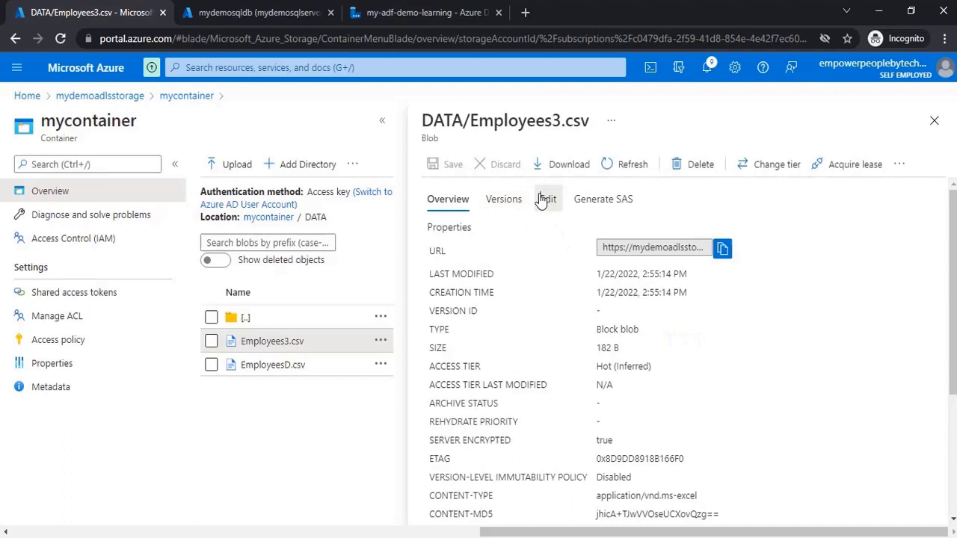
{"action": "left_click", "coordinate": [547, 199]}
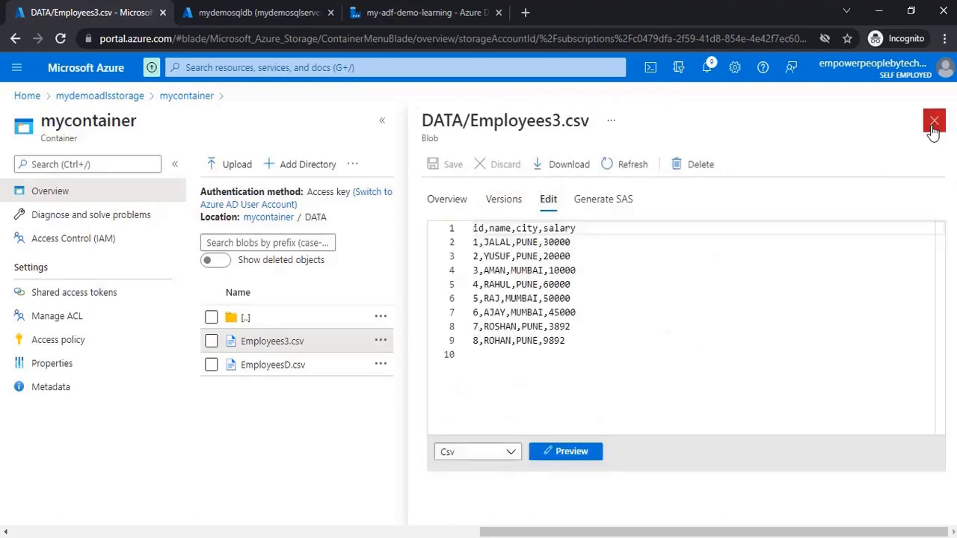
{"action": "left_click", "coordinate": [934, 120]}
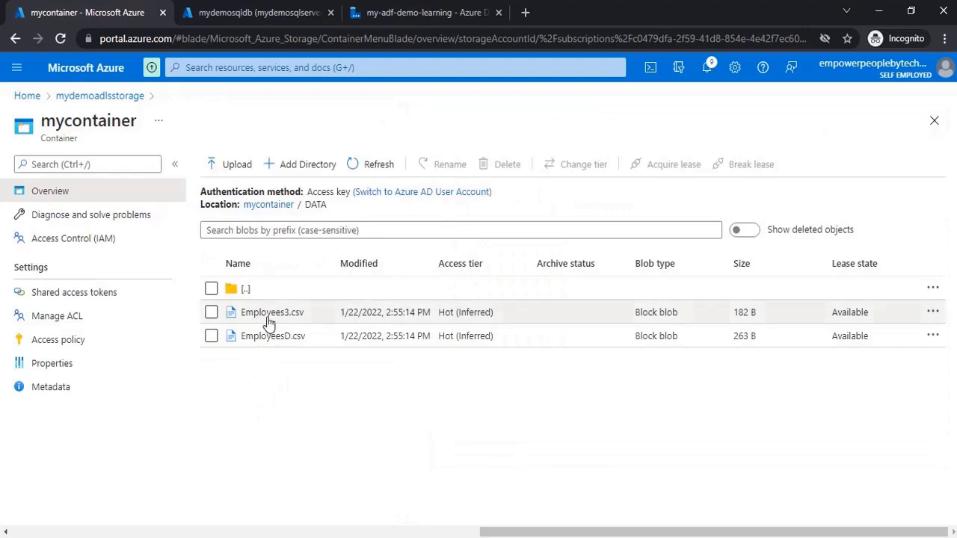
{"action": "left_click", "coordinate": [273, 336]}
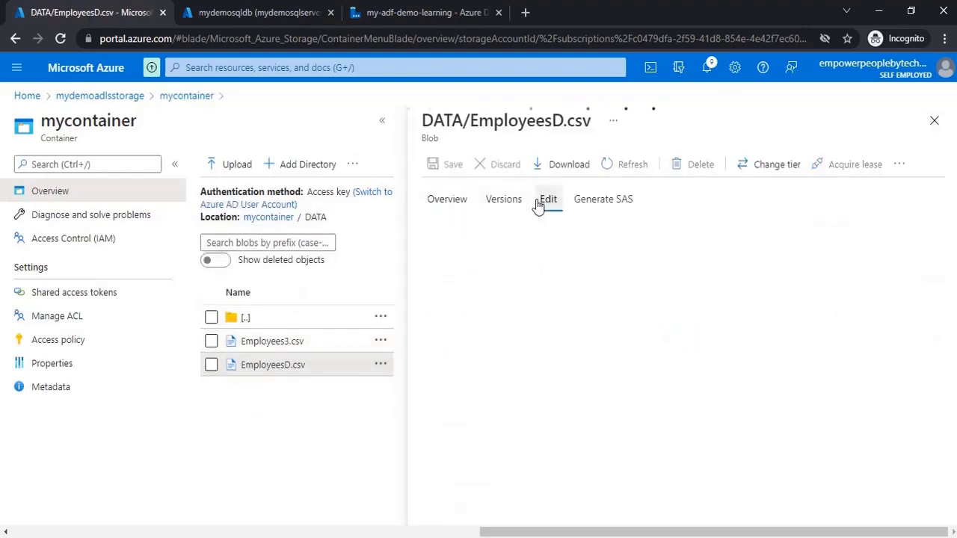
{"action": "left_click", "coordinate": [548, 199]}
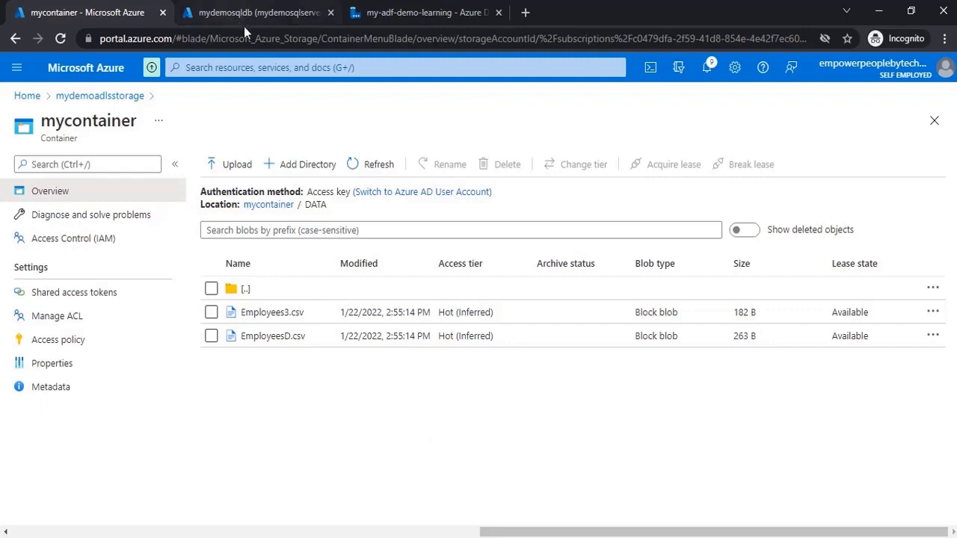
Clone pipeline 005 and rename the copy '007 - pplCopyData Add additional columns'
{"action": "left_click", "coordinate": [427, 13]}
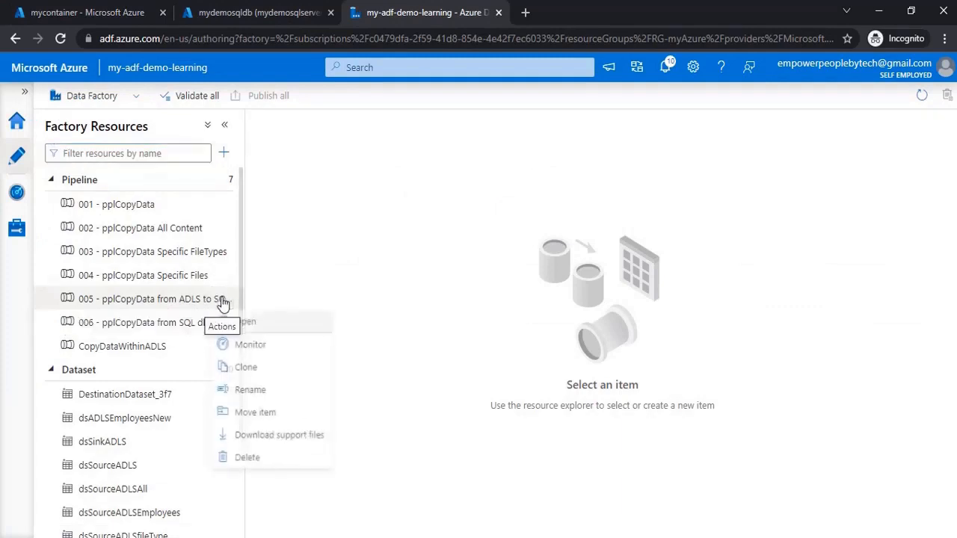
{"action": "left_click", "coordinate": [248, 321]}
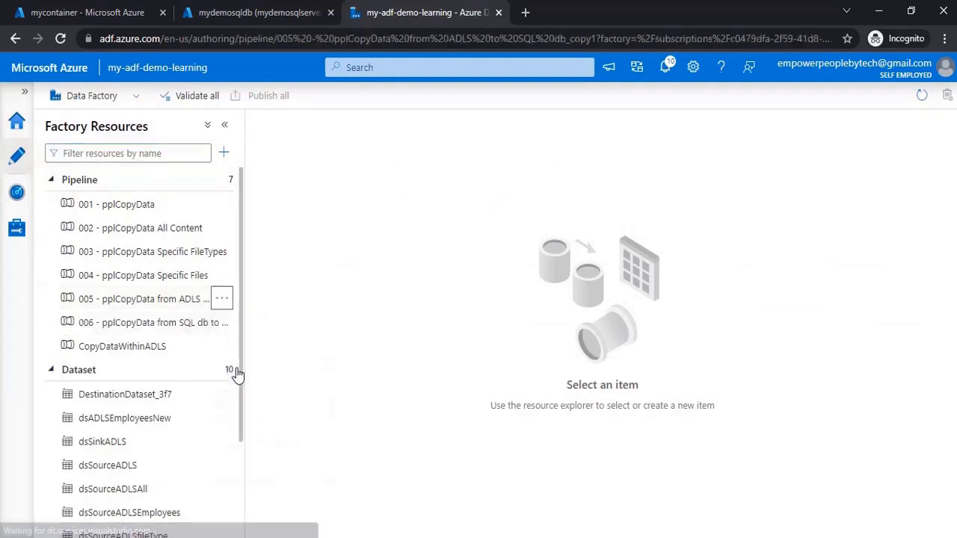
{"action": "left_click", "coordinate": [142, 298]}
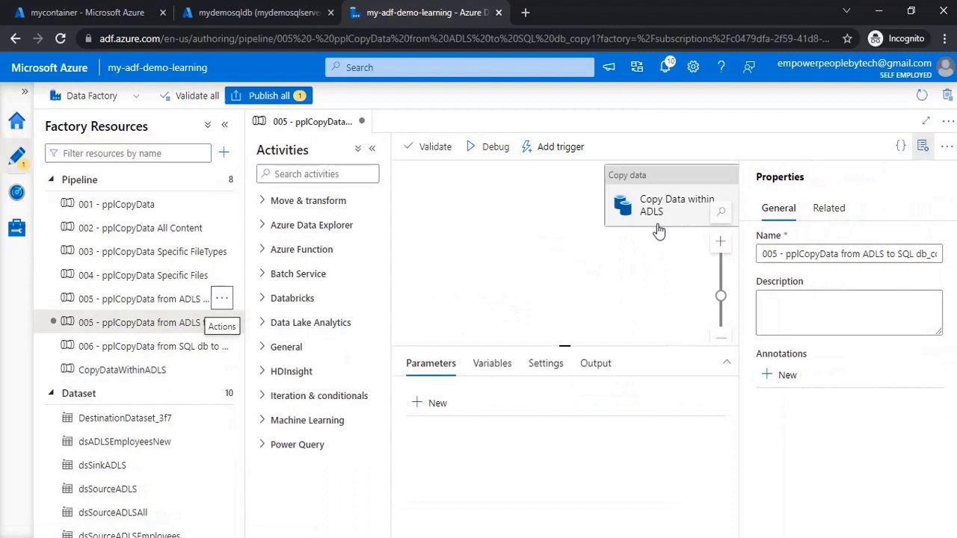
{"action": "left_click", "coordinate": [491, 364]}
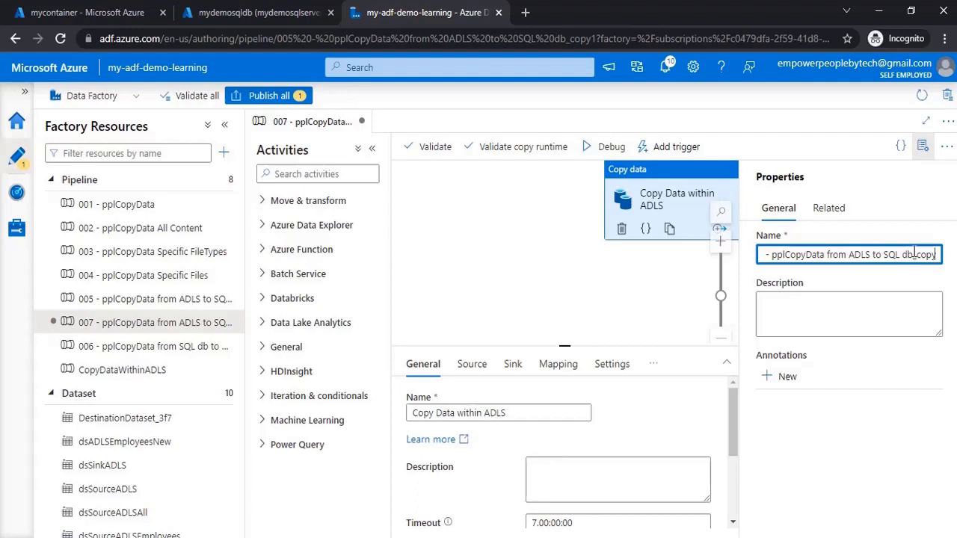
{"action": "type", "text": "007 - pplCopyData from"}
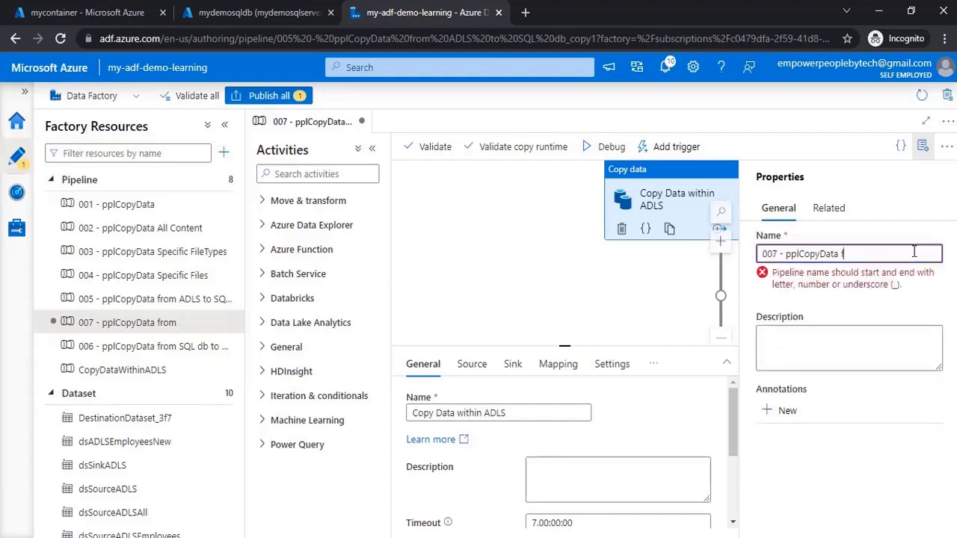
{"action": "type", "text": "Add ad"}
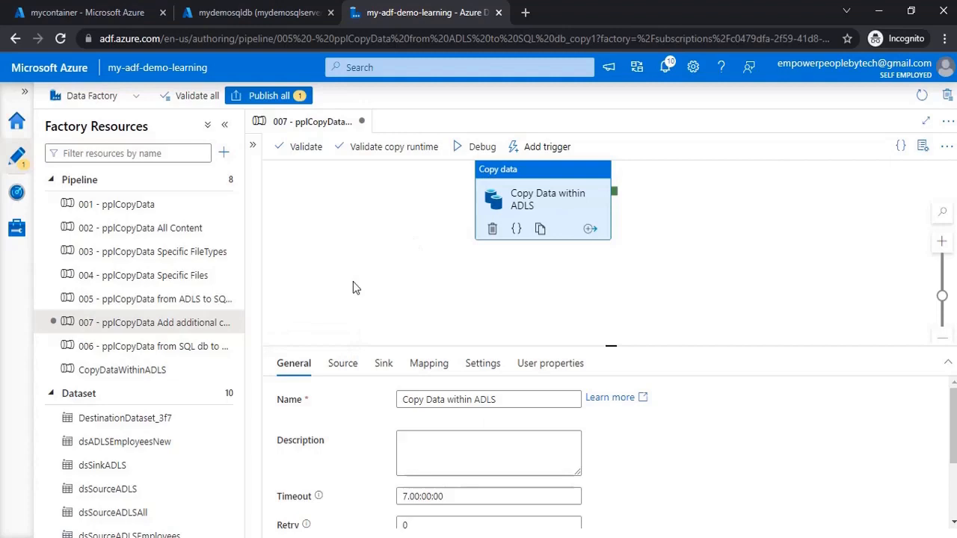
Clone dataset dsSourceADLSAll as dsSourceADLSAllFiles with its file path set to mycontainer/DATA
{"action": "left_click", "coordinate": [342, 363]}
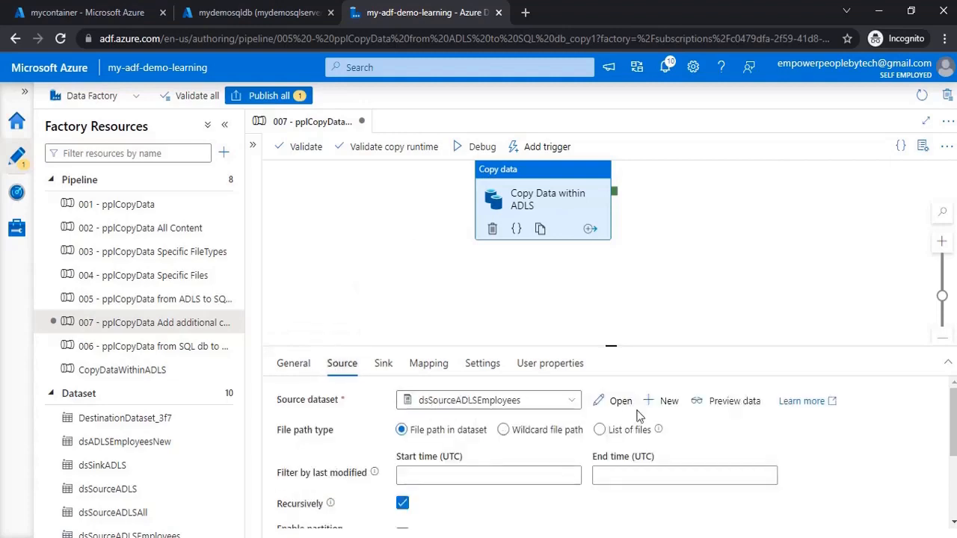
{"action": "mouse_move", "coordinate": [227, 489]}
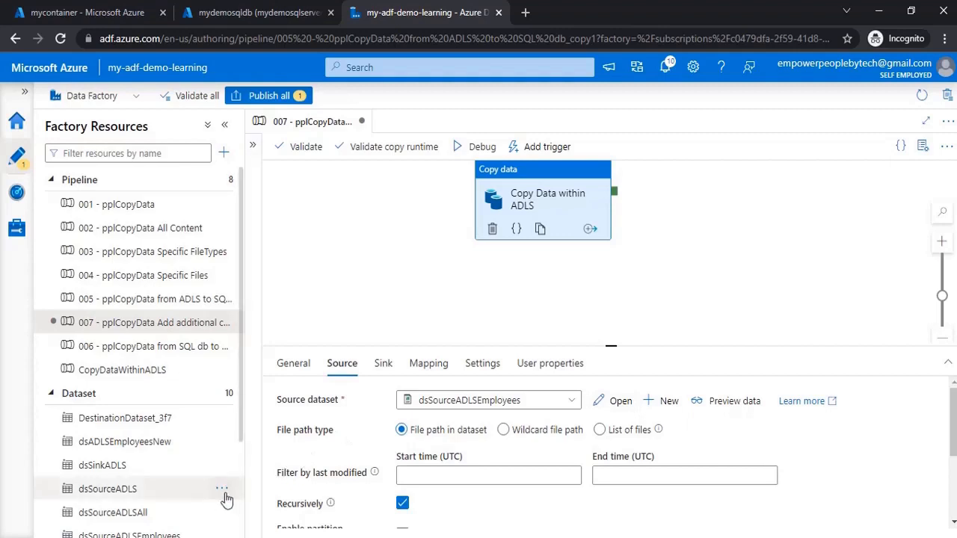
{"action": "right_click", "coordinate": [107, 489]}
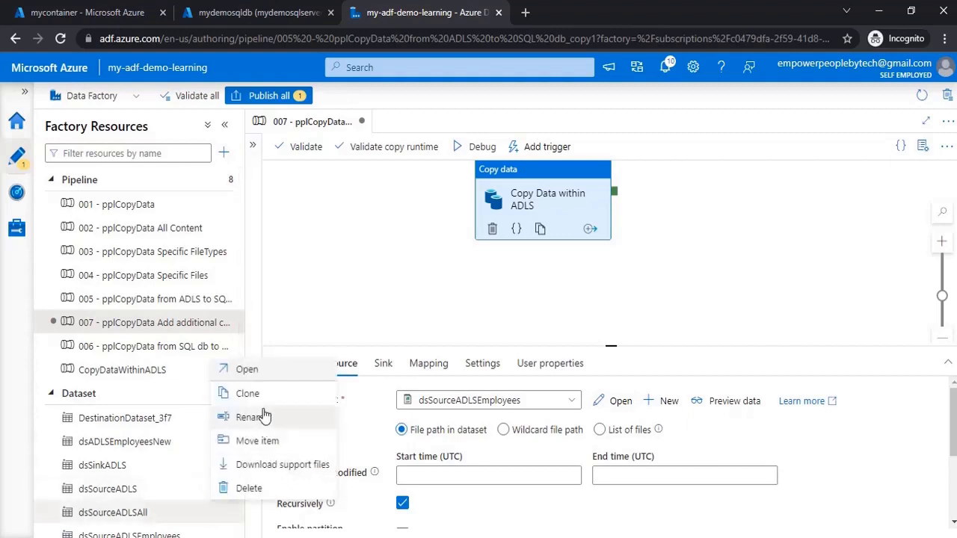
{"action": "left_click", "coordinate": [246, 393]}
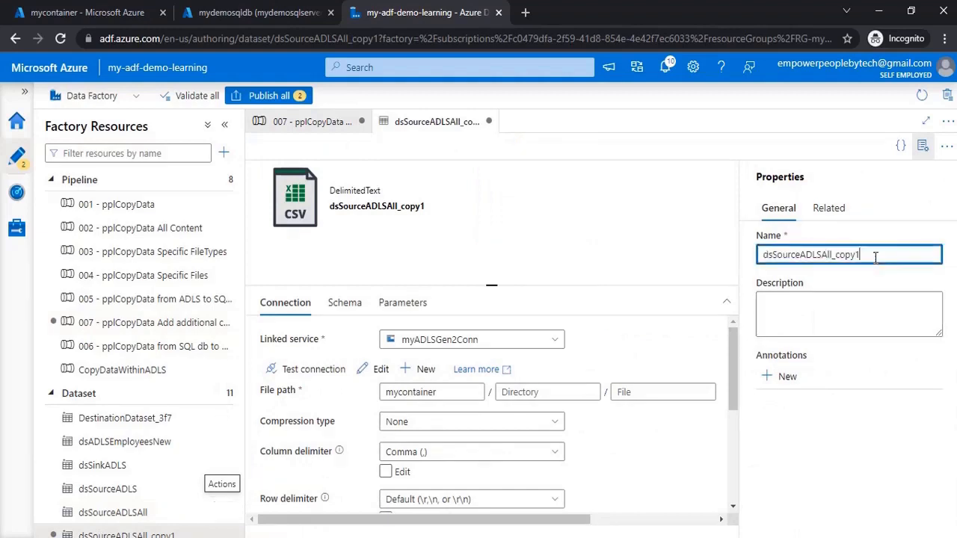
{"action": "key", "text": "Backspace"}
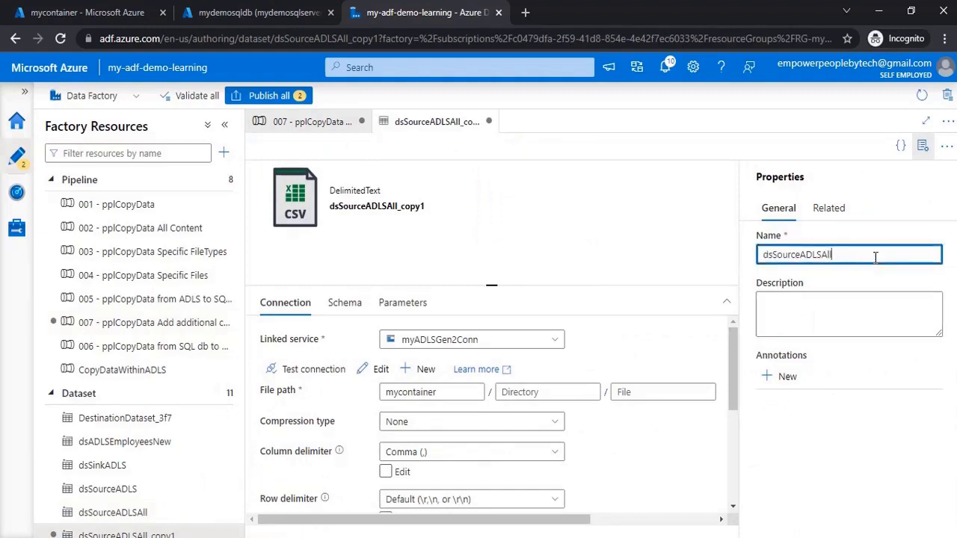
{"action": "type", "text": "Files"}
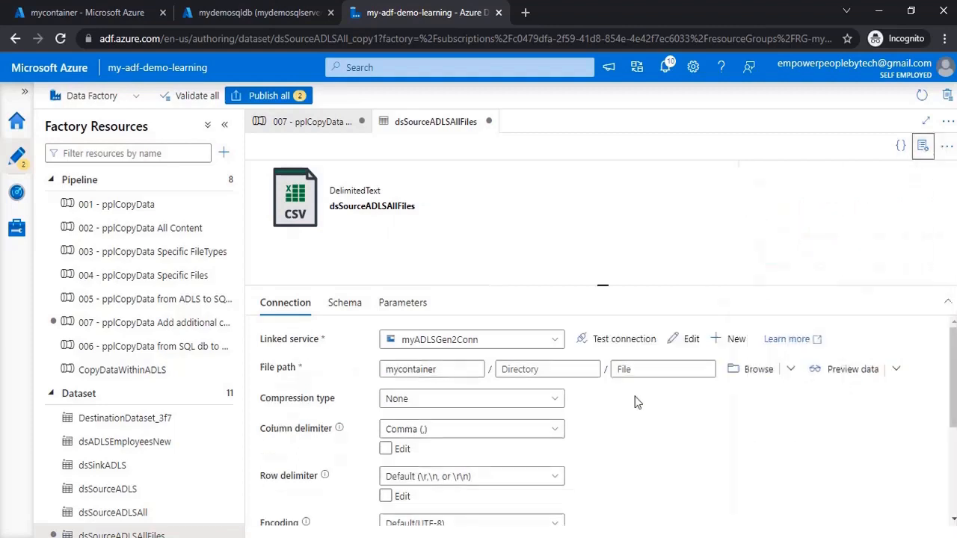
{"action": "left_click", "coordinate": [757, 369]}
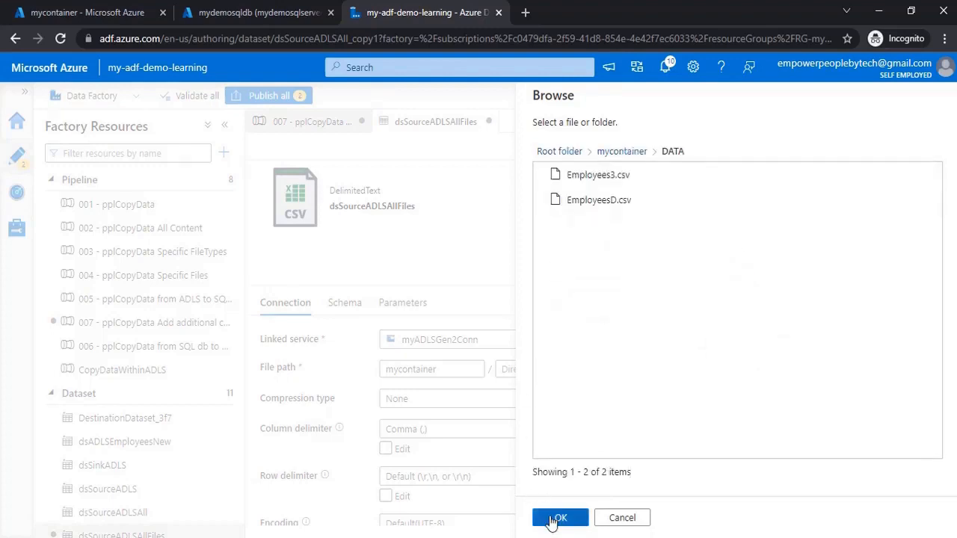
{"action": "left_click", "coordinate": [559, 518]}
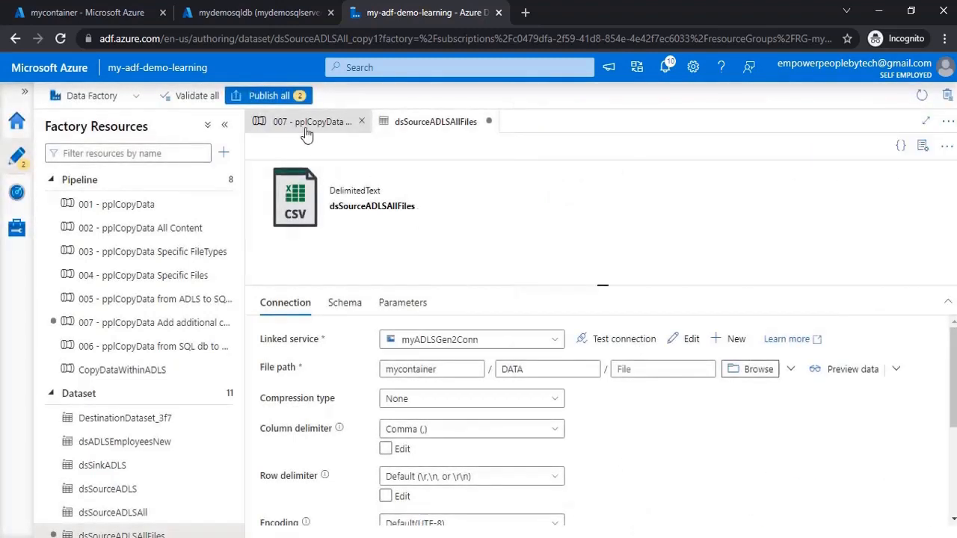
Switch the 007 copy source to a wildcard file path with folder DATA and *.csv
{"action": "left_click", "coordinate": [312, 121]}
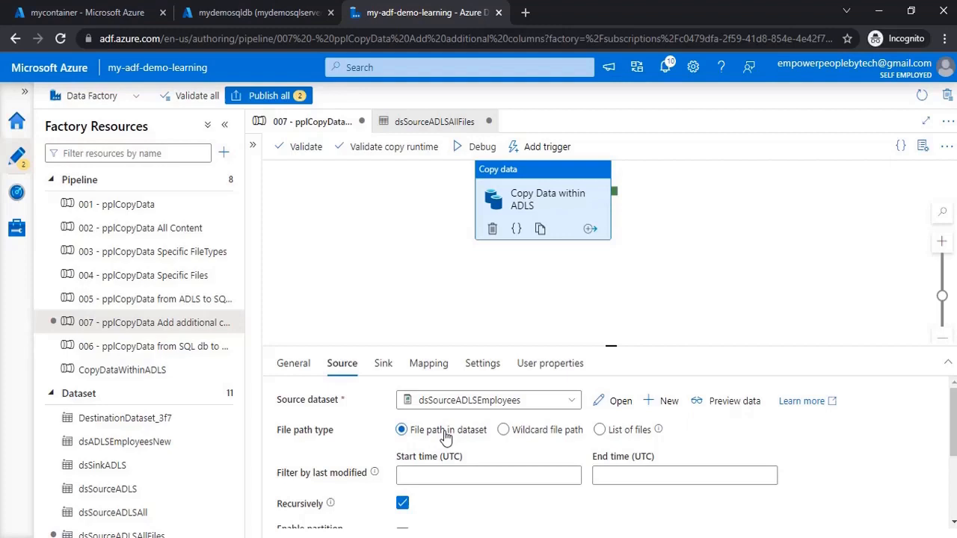
{"action": "left_click", "coordinate": [503, 429]}
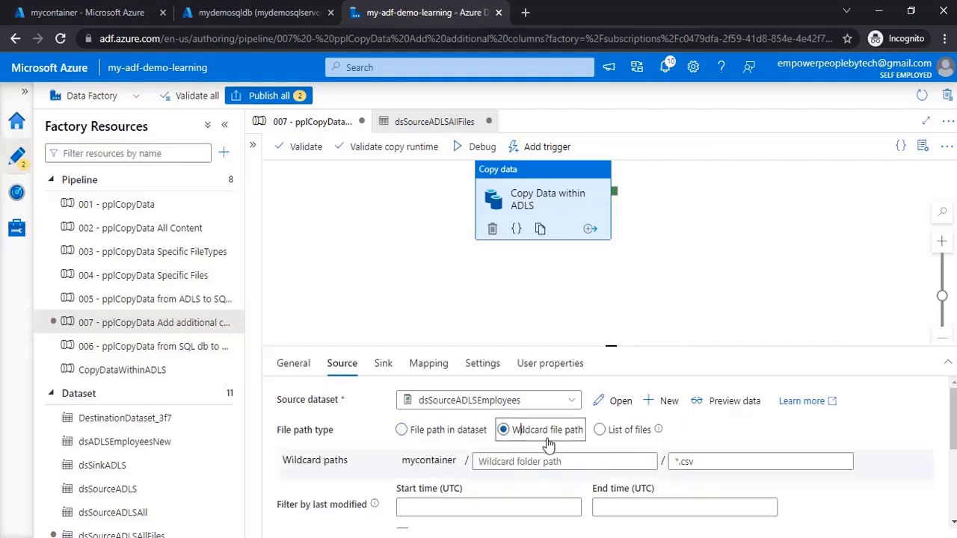
{"action": "mouse_move", "coordinate": [542, 439]}
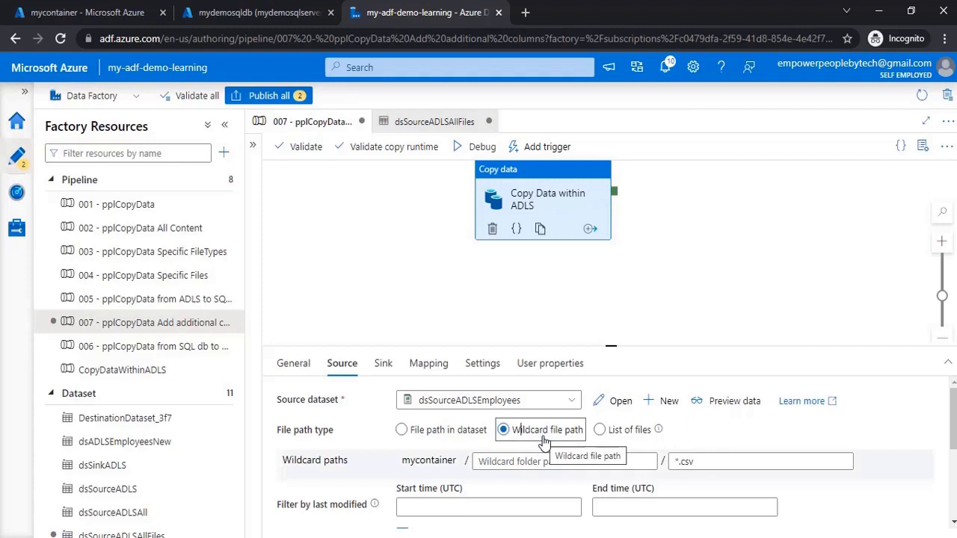
{"action": "left_click", "coordinate": [760, 461]}
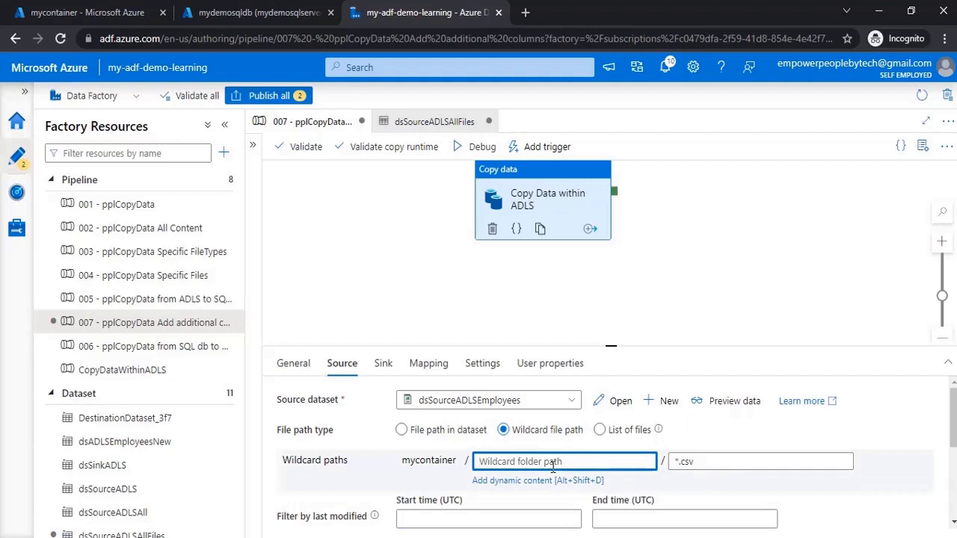
{"action": "type", "text": "D"}
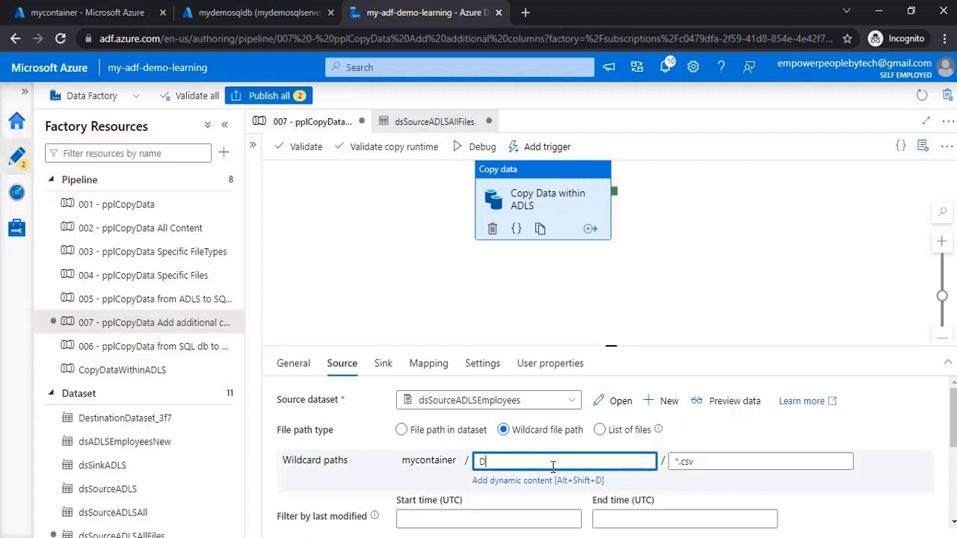
{"action": "type", "text": "ATA"}
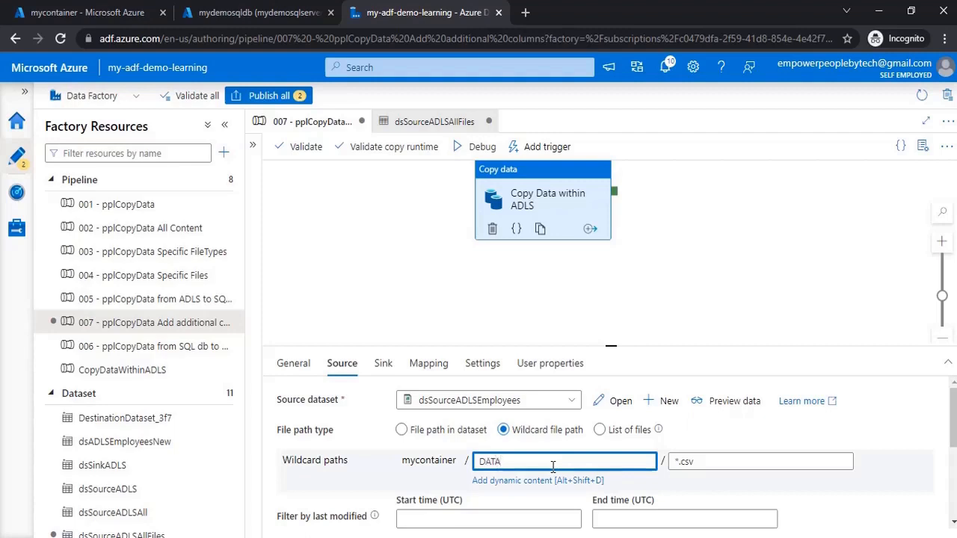
{"action": "mouse_move", "coordinate": [703, 457]}
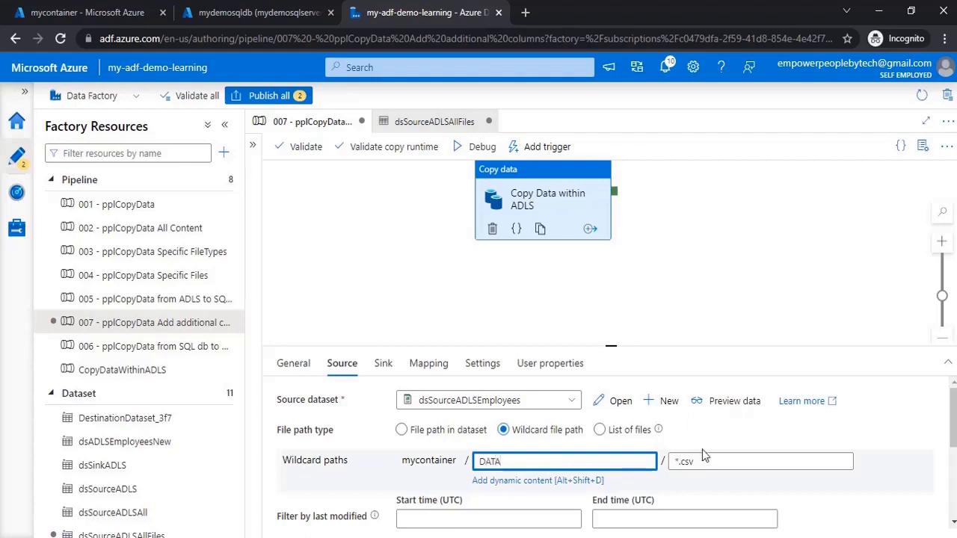
Confirm the copy sink uses the dsSQLdb dataset targeting dbo.EmployeesNew
{"action": "left_click", "coordinate": [86, 13]}
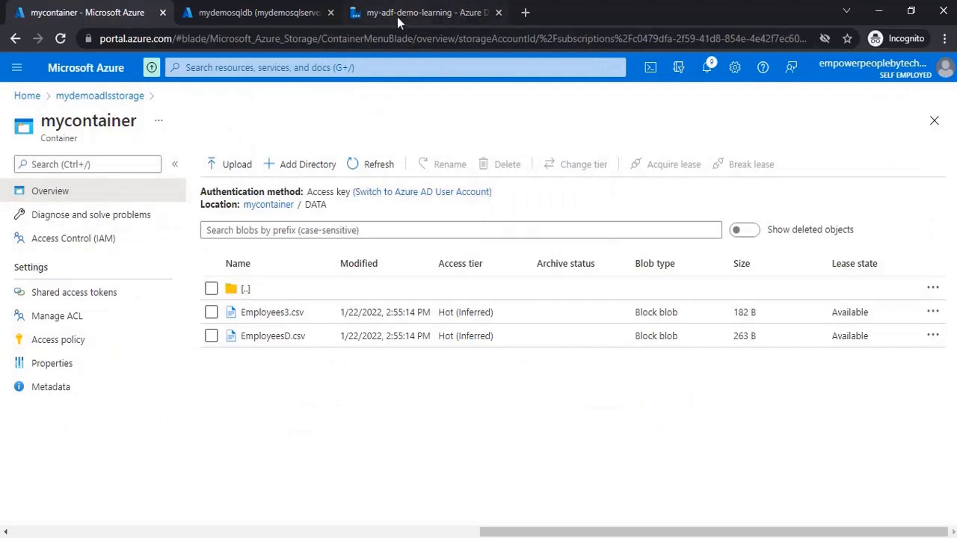
{"action": "right_click", "coordinate": [427, 13]}
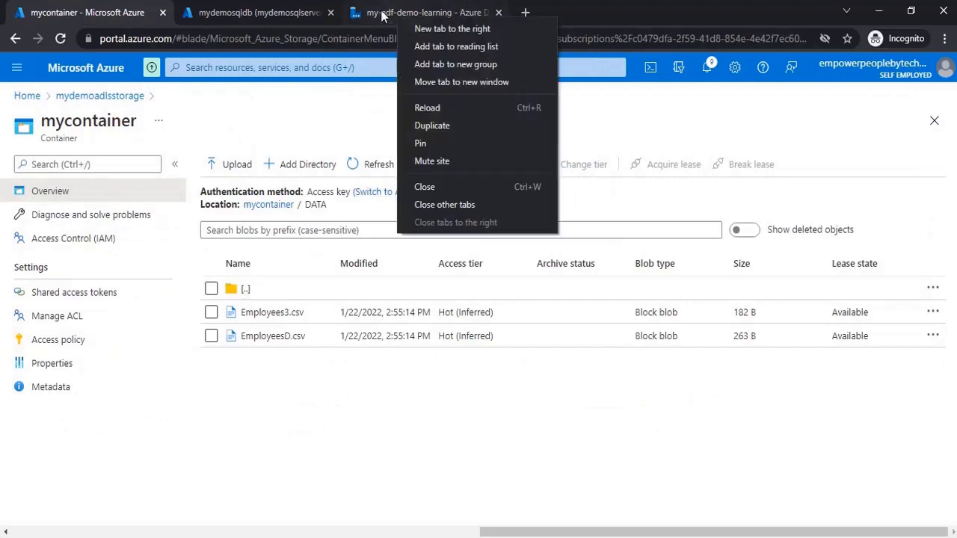
{"action": "left_click", "coordinate": [426, 12]}
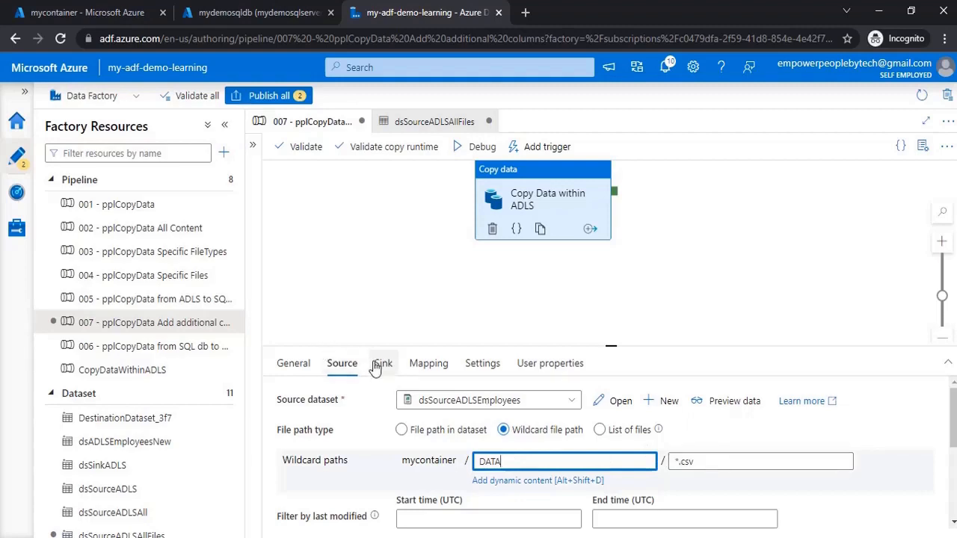
{"action": "left_click", "coordinate": [382, 363]}
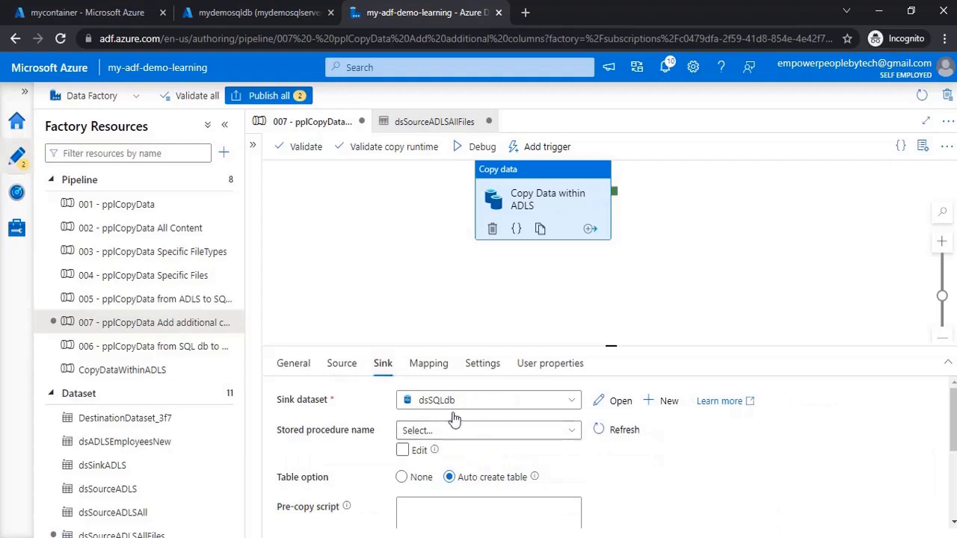
{"action": "mouse_move", "coordinate": [620, 402]}
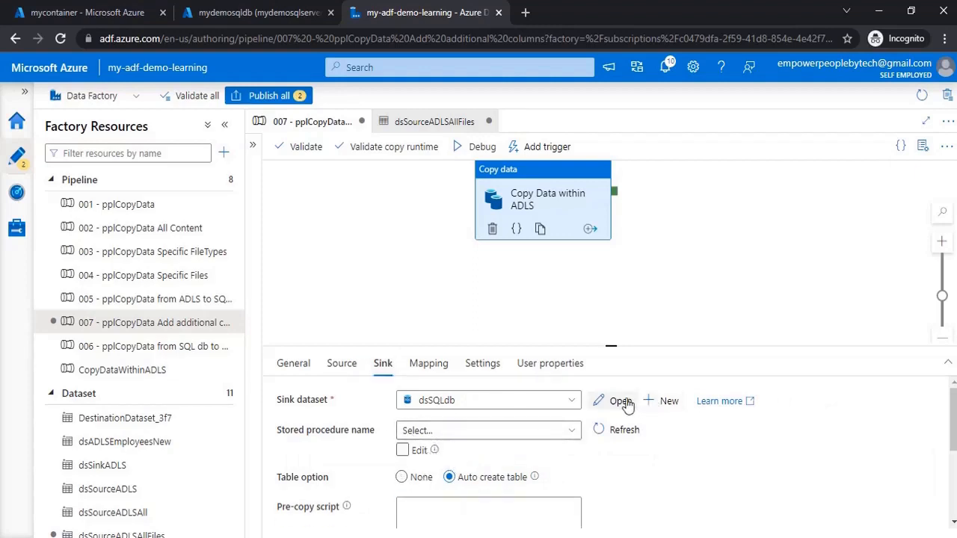
{"action": "left_click", "coordinate": [620, 402]}
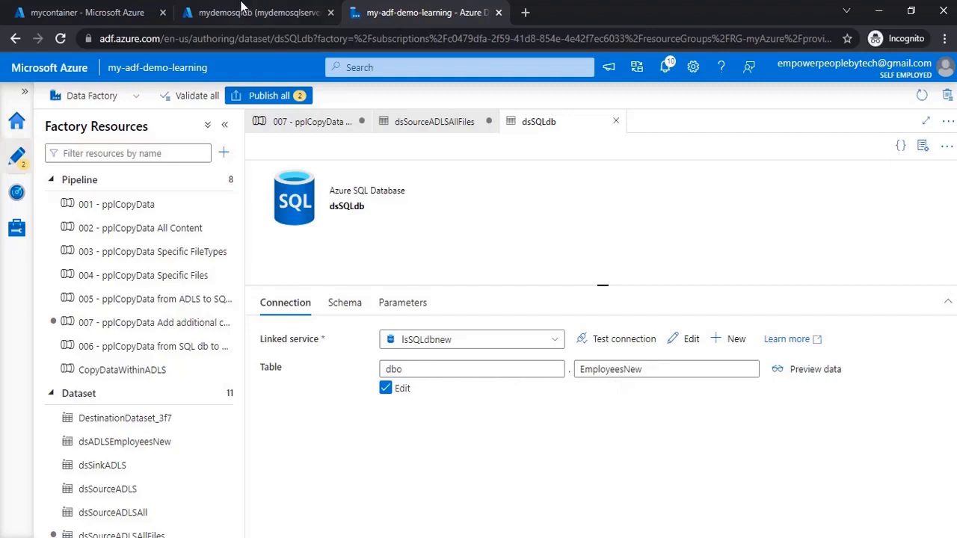
Check the query editor's table list, which has no EmployeesNew table yet
{"action": "left_click", "coordinate": [258, 13]}
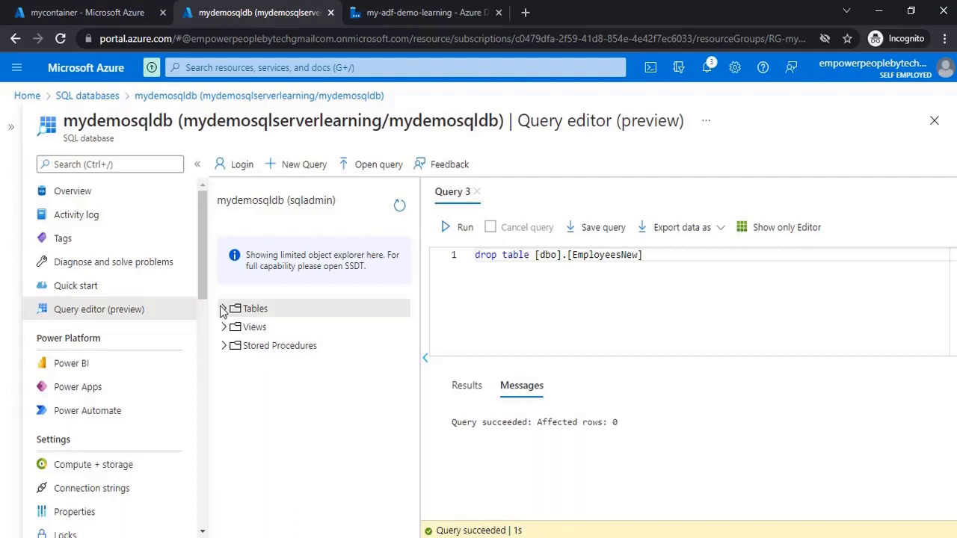
{"action": "left_click", "coordinate": [225, 308]}
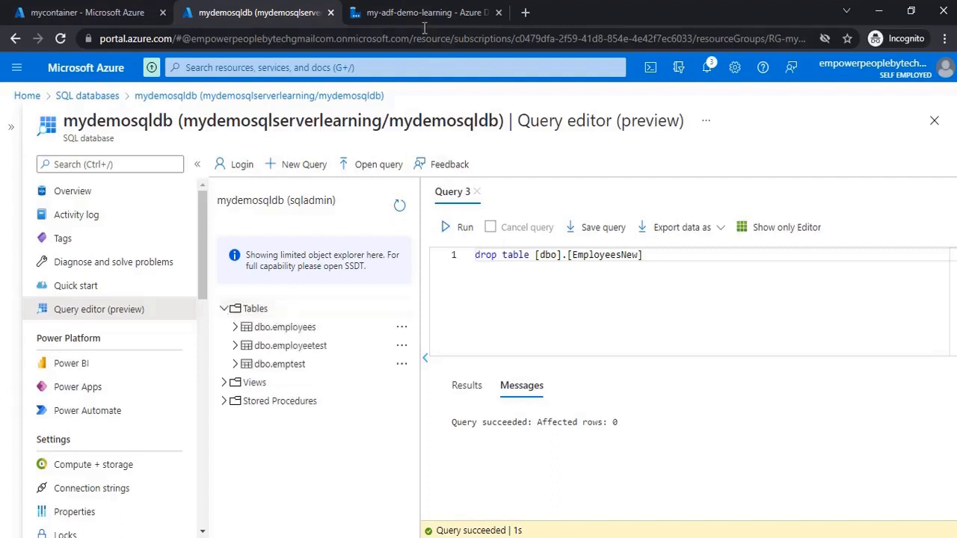
{"action": "left_click", "coordinate": [426, 13]}
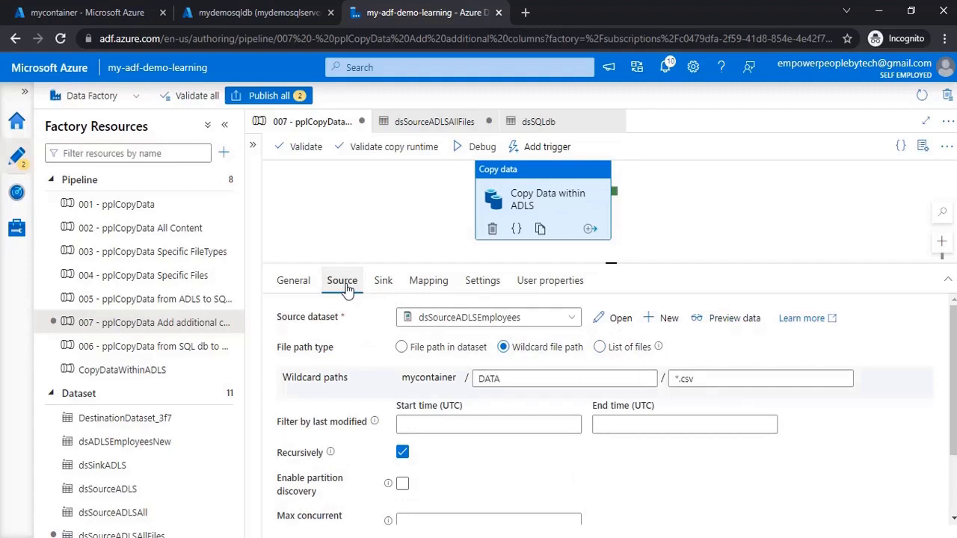
Add an additional source column named FileName with value $$FILEPATH
{"action": "scroll", "scroll_direction": "down", "scroll_amount": 3}
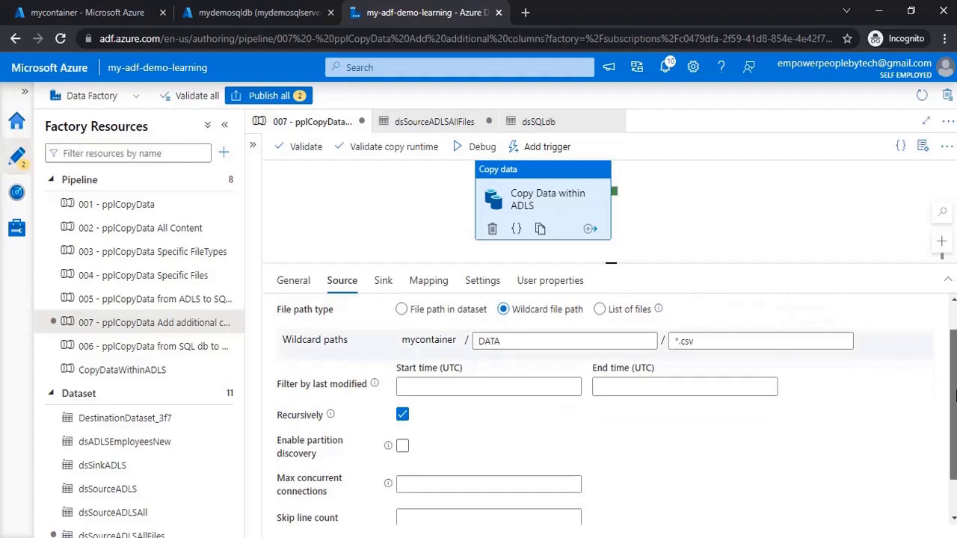
{"action": "scroll", "scroll_direction": "down", "scroll_amount": 3}
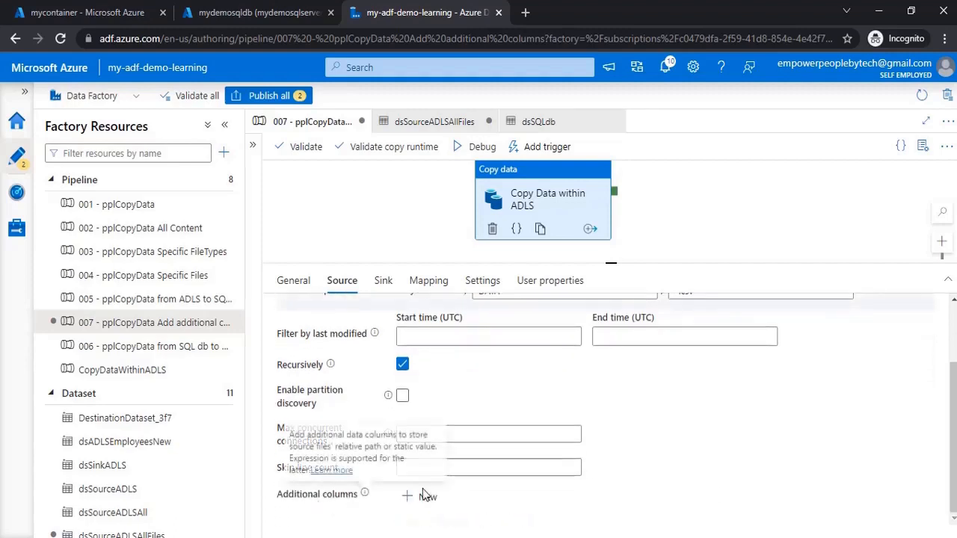
{"action": "left_click", "coordinate": [419, 496]}
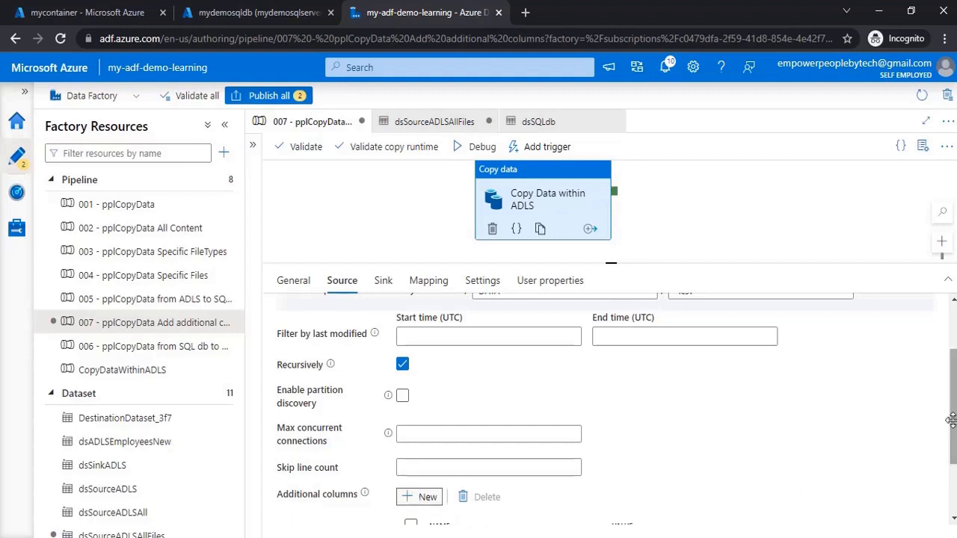
{"action": "scroll", "scroll_direction": "down", "scroll_amount": 3}
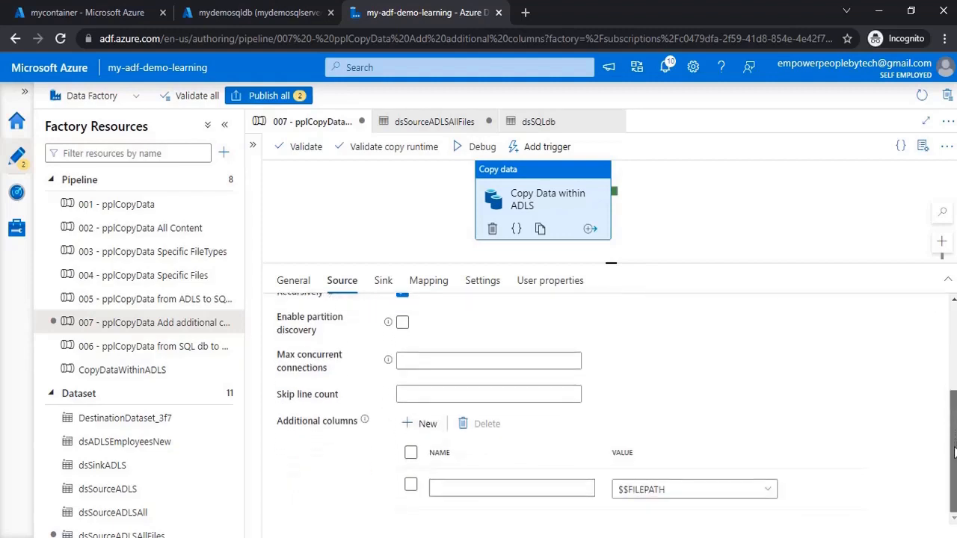
{"action": "left_click", "coordinate": [694, 489]}
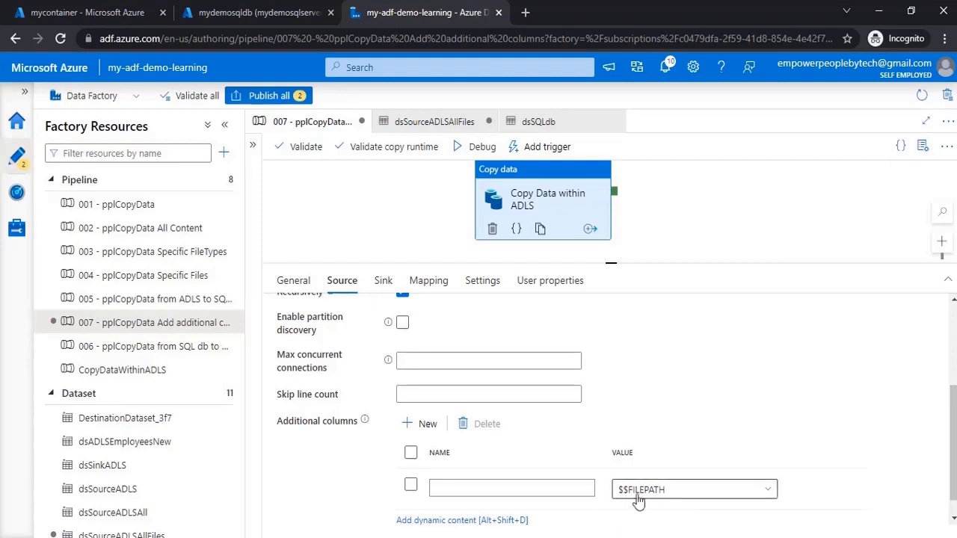
{"action": "left_click", "coordinate": [512, 488]}
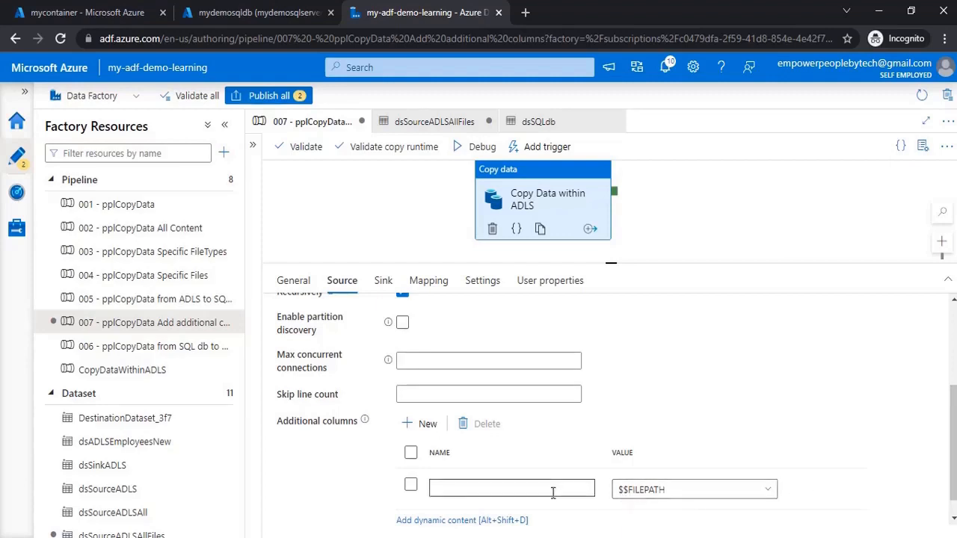
{"action": "left_click", "coordinate": [512, 489]}
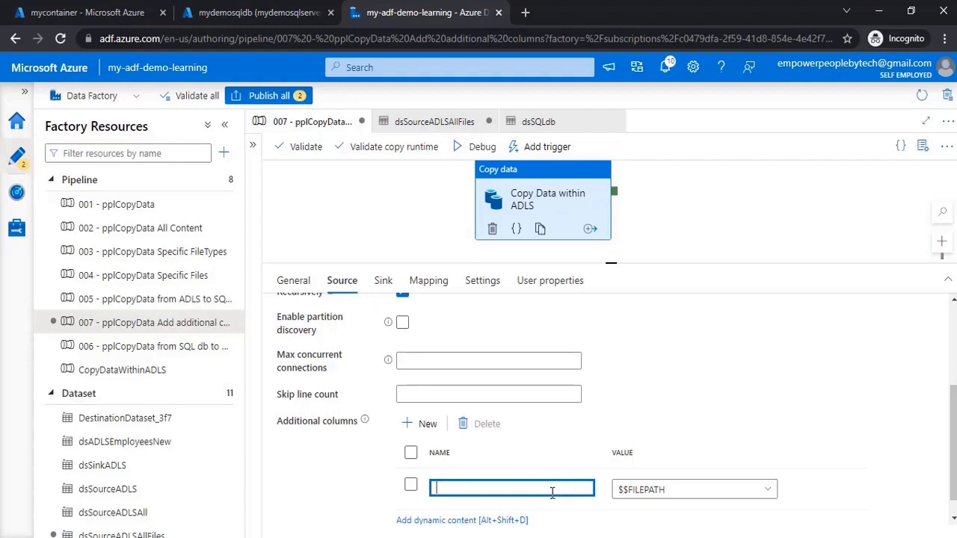
{"action": "type", "text": "FileNa"}
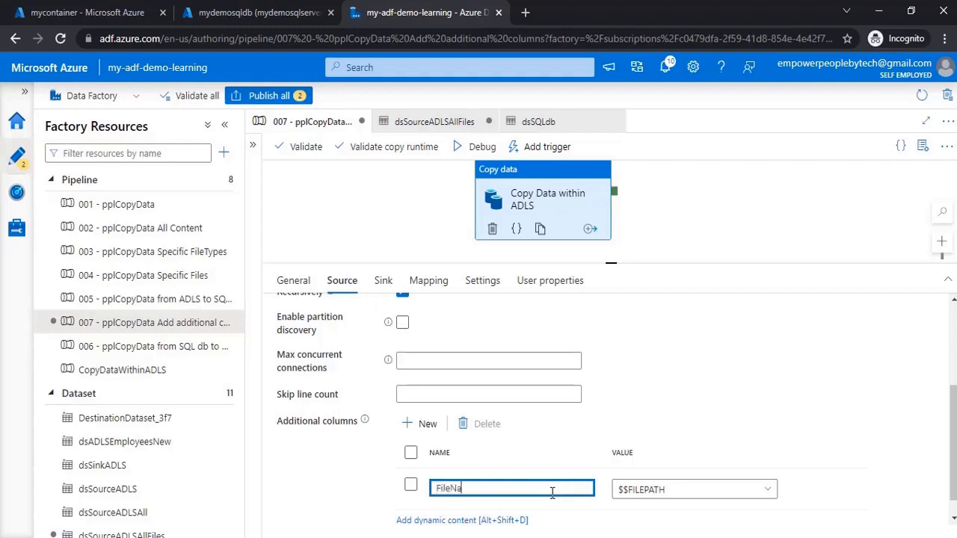
{"action": "type", "text": "me"}
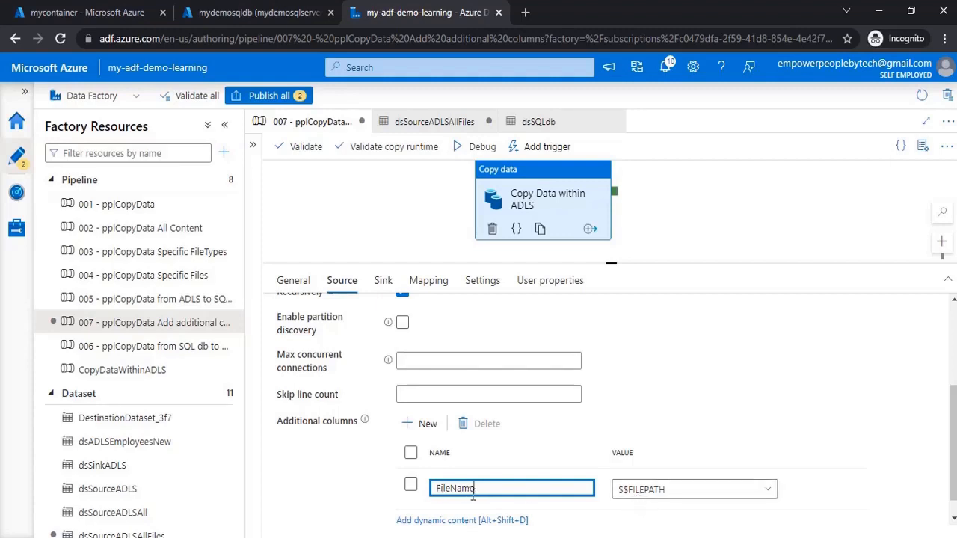
{"action": "left_click", "coordinate": [86, 12]}
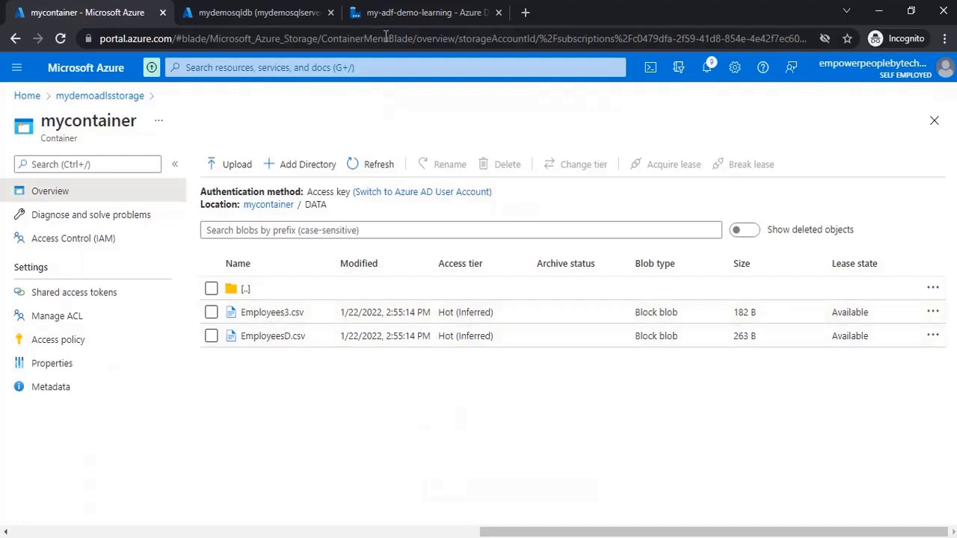
{"action": "left_click", "coordinate": [426, 13]}
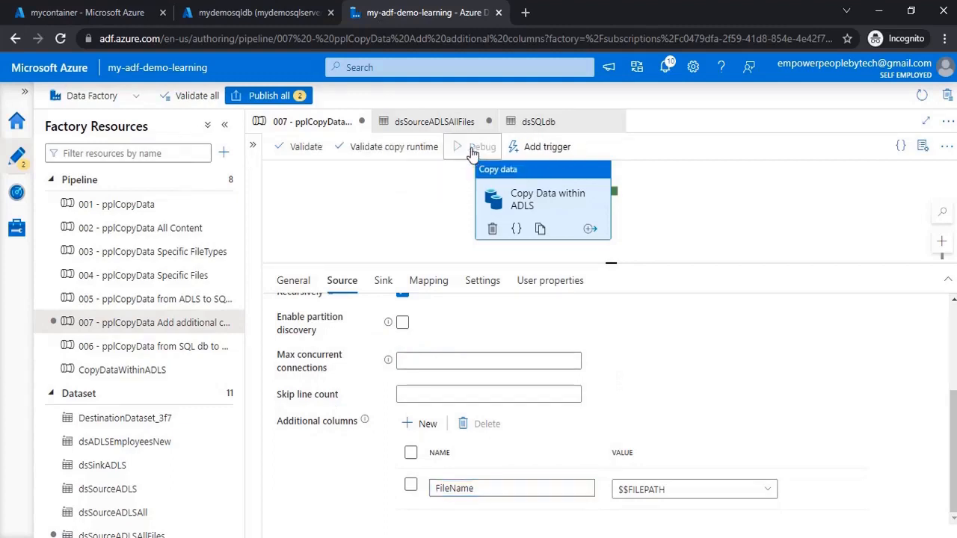
Debug-run the 007 pipeline and refresh until Copy Data within ADLS shows Succeeded
{"action": "left_click", "coordinate": [475, 147]}
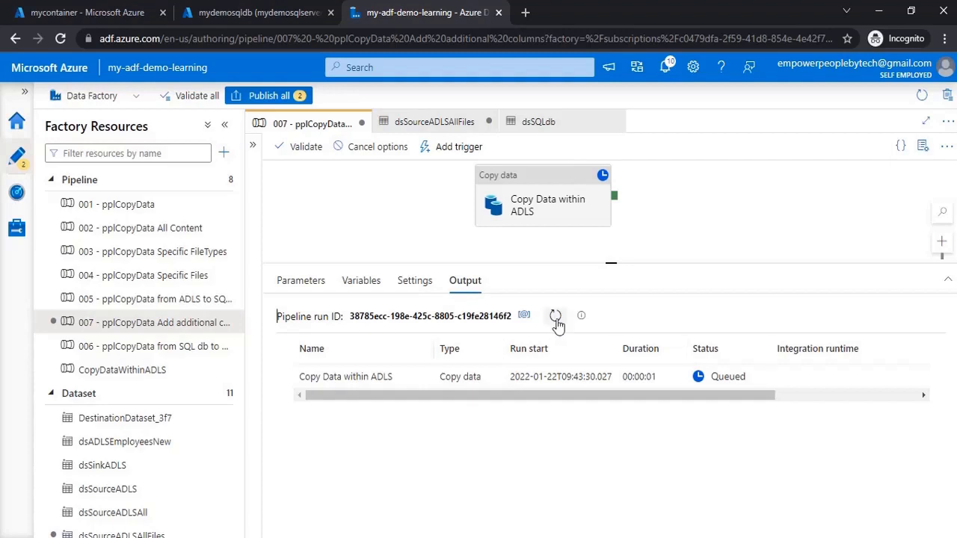
{"action": "left_click", "coordinate": [556, 315]}
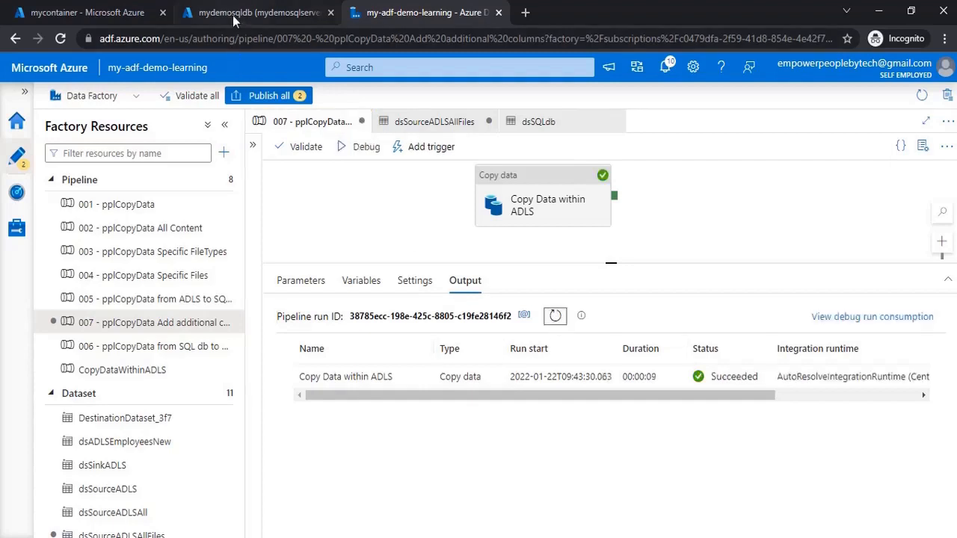
Refresh the tables and query dbo.EmployeesNew, checking row count and FileName values
{"action": "left_click", "coordinate": [254, 12]}
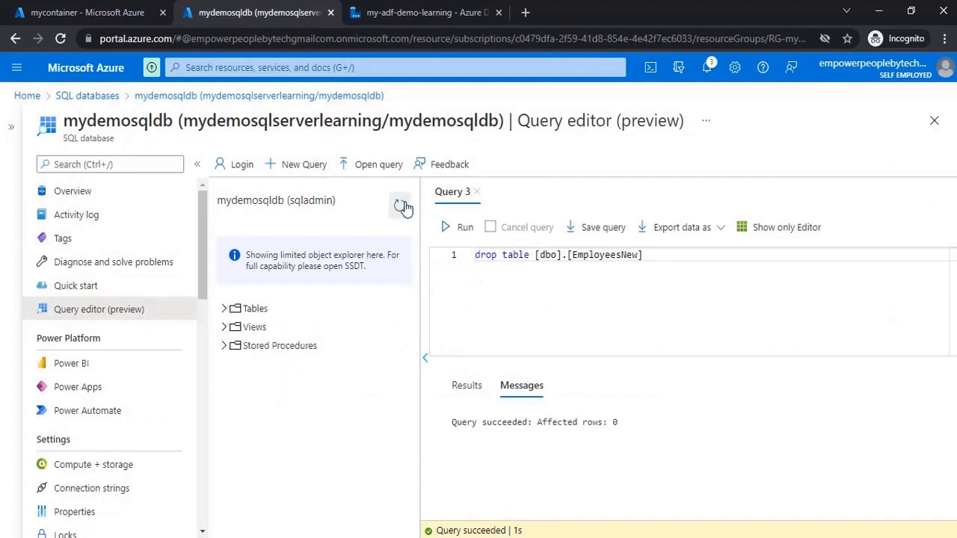
{"action": "left_click", "coordinate": [223, 309]}
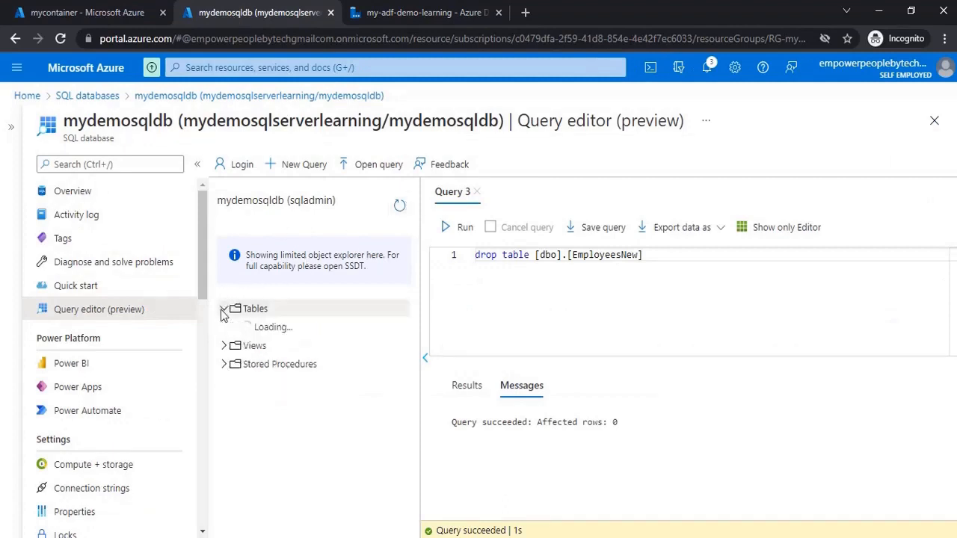
{"action": "left_click", "coordinate": [224, 309]}
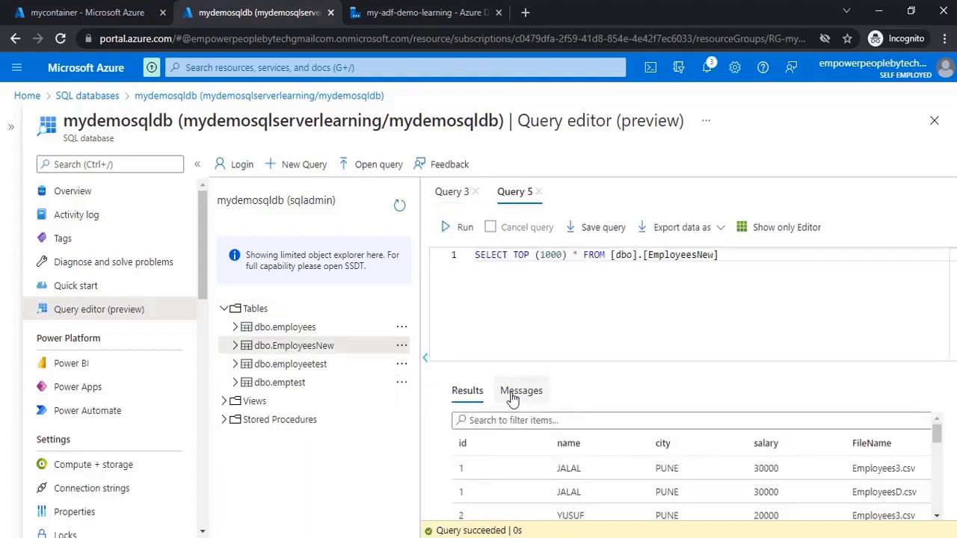
{"action": "left_click", "coordinate": [521, 390]}
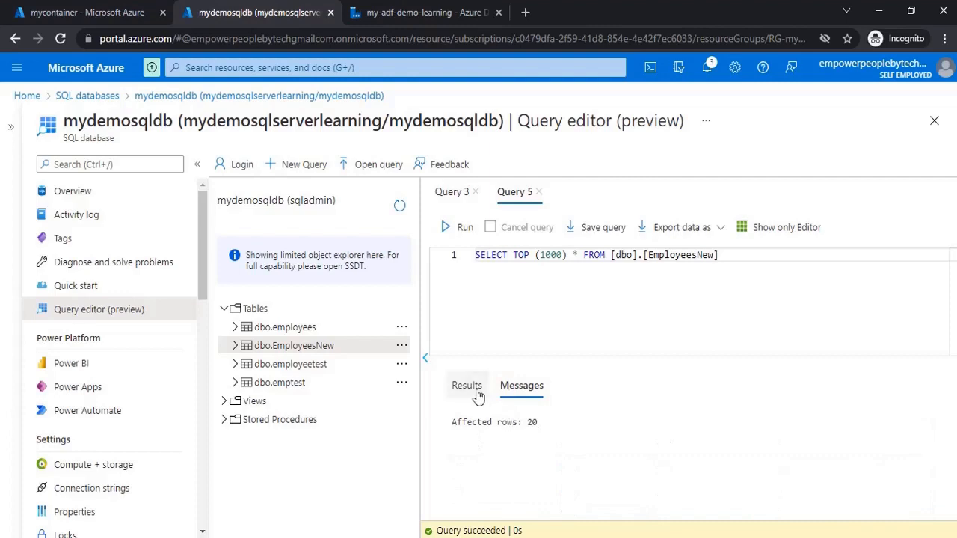
{"action": "left_click", "coordinate": [466, 386]}
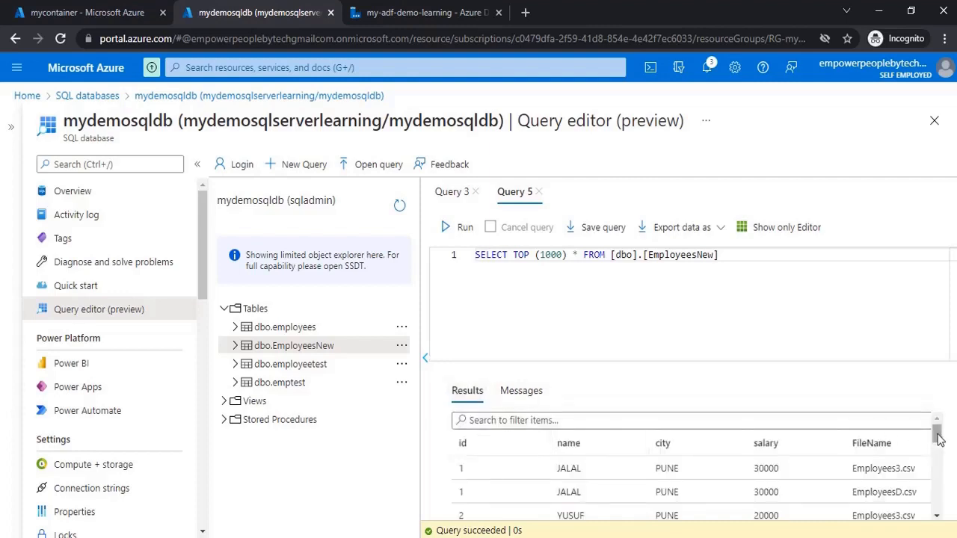
{"action": "scroll", "scroll_direction": "down", "scroll_amount": 3}
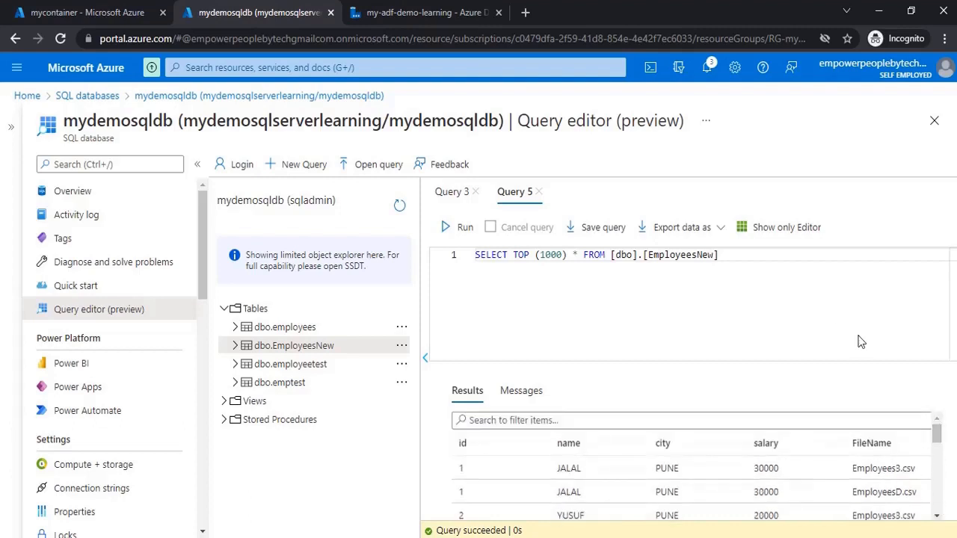
Filter EmployeesNew by filename = 'employees3.csv' and check the 8 returned rows
{"action": "left_click", "coordinate": [719, 254]}
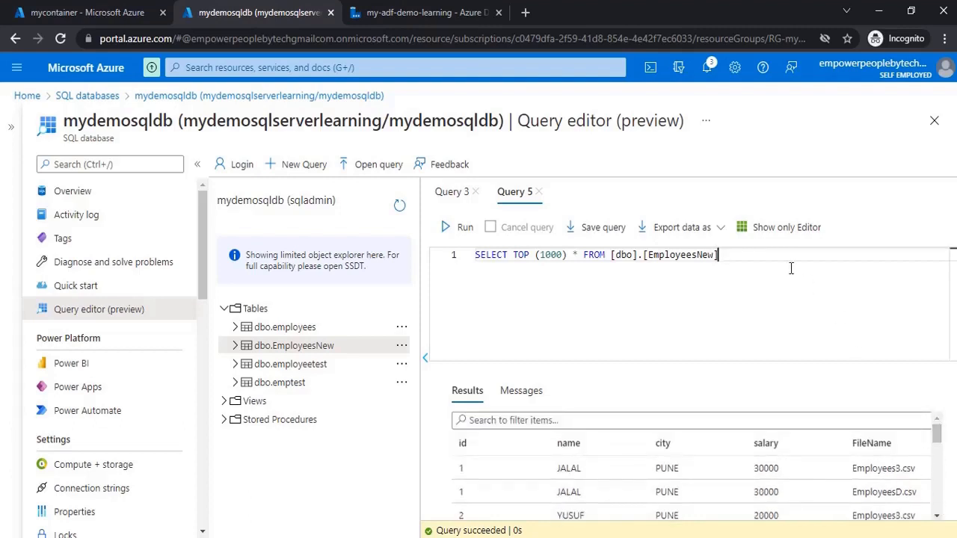
{"action": "type", "text": "where"}
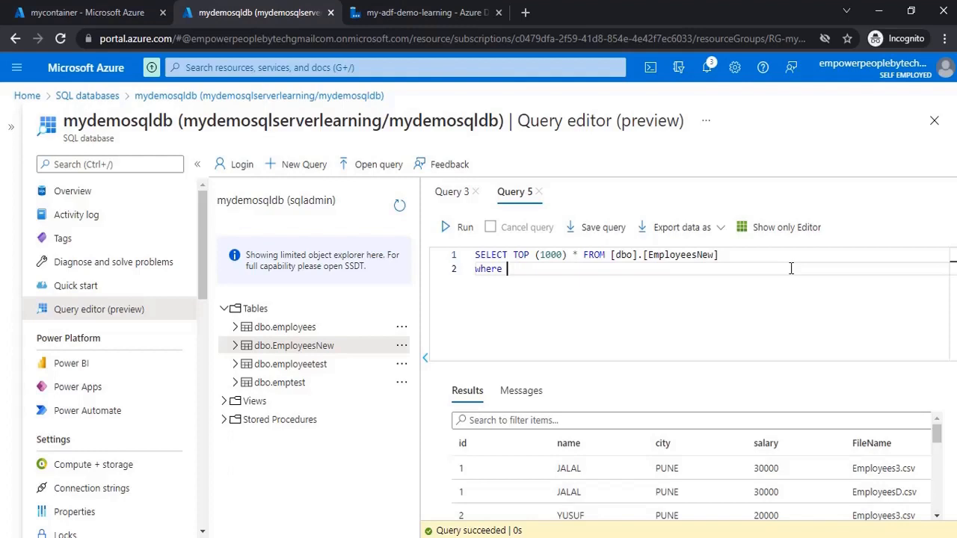
{"action": "type", "text": "filename"}
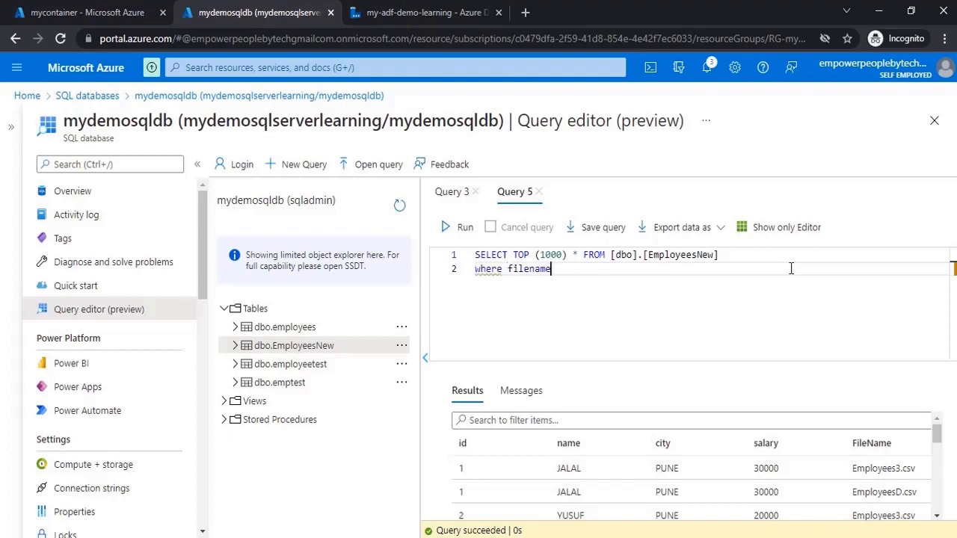
{"action": "type", "text": "= ''"}
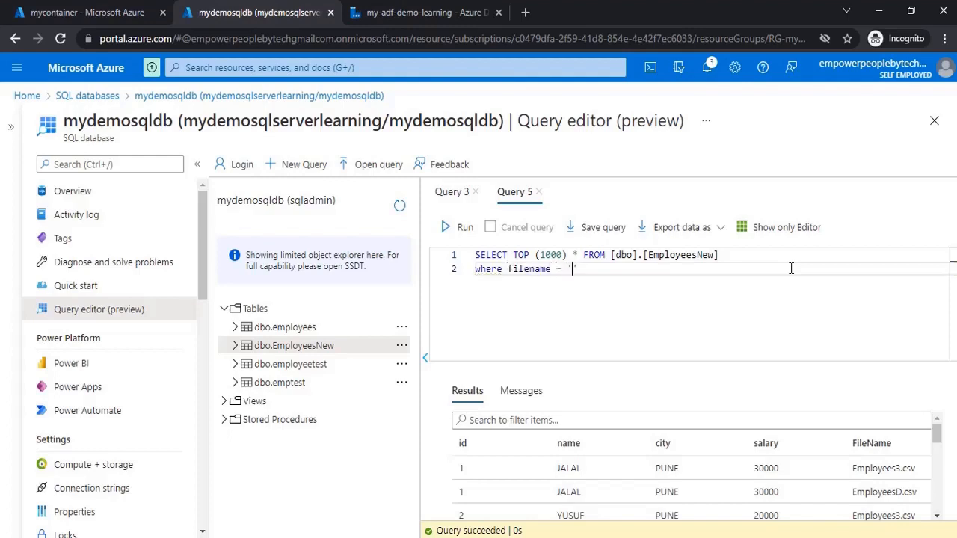
{"action": "type", "text": "employees"}
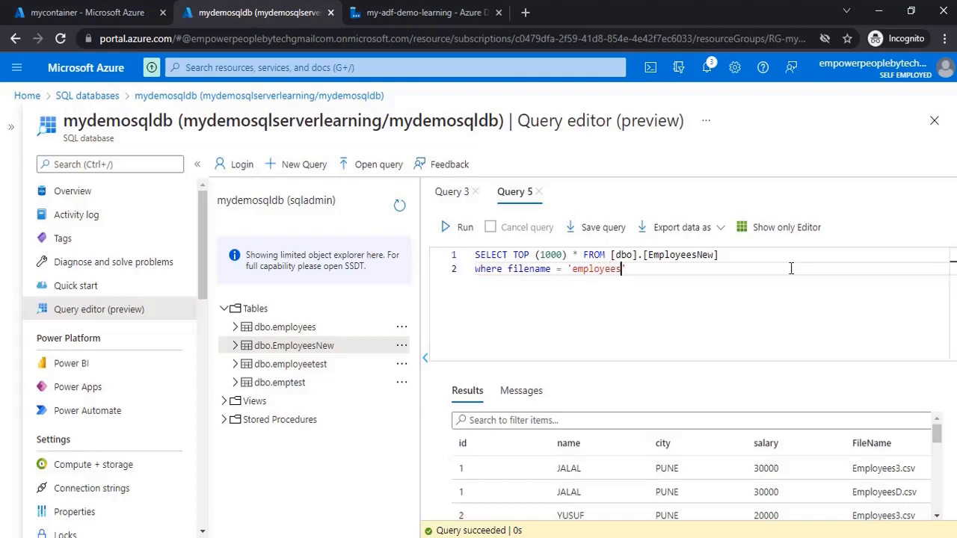
{"action": "type", "text": "3.csv"}
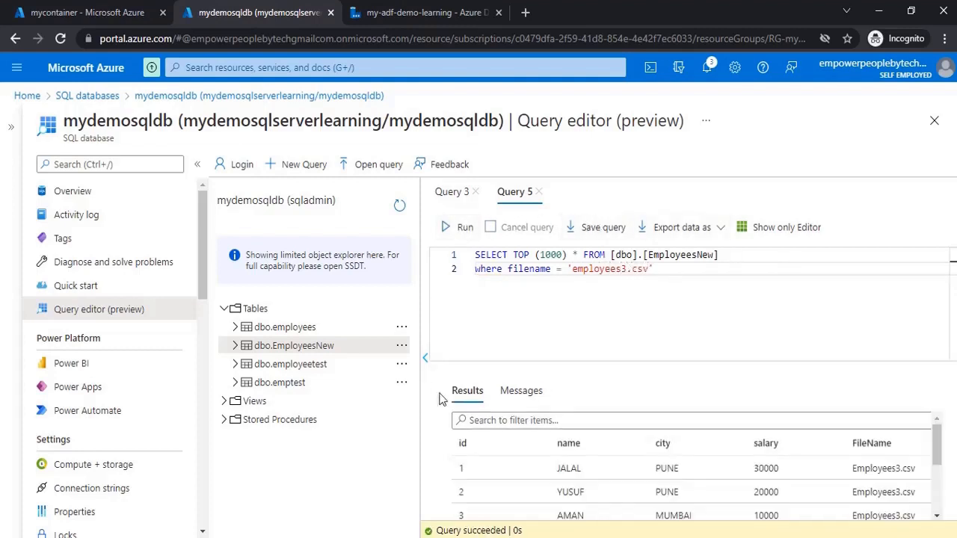
{"action": "left_click", "coordinate": [520, 385]}
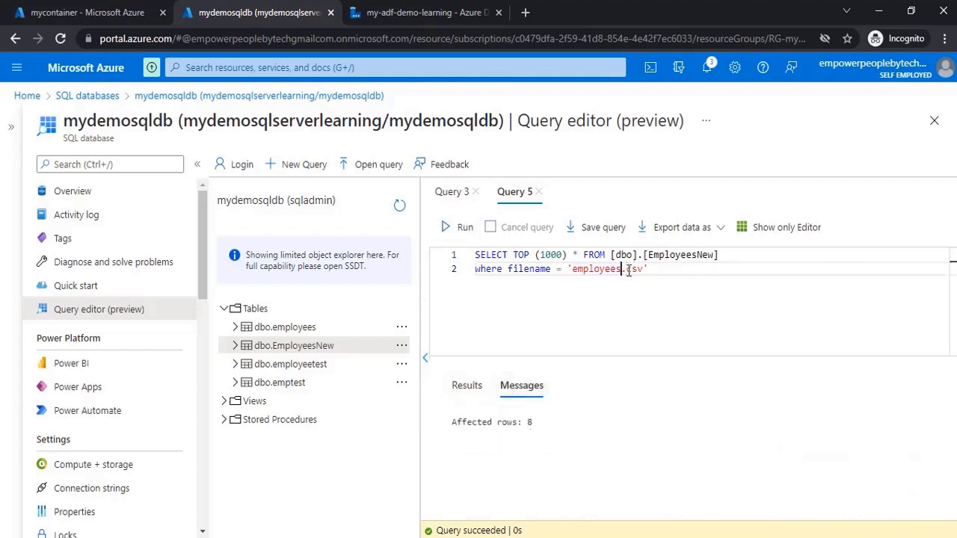
Rerun the query for 'employeesD.csv', reviewing its 12 rows
{"action": "left_click", "coordinate": [459, 226]}
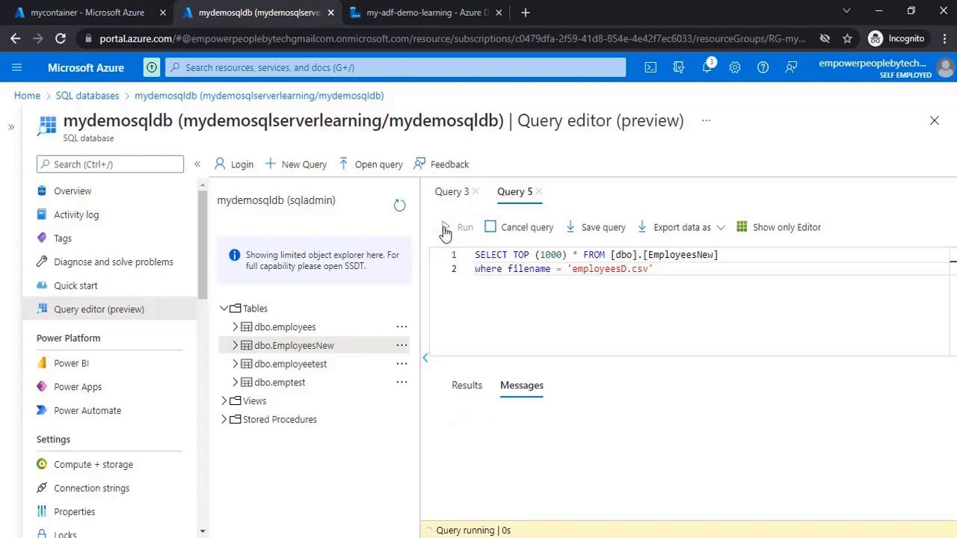
{"action": "left_click", "coordinate": [465, 227]}
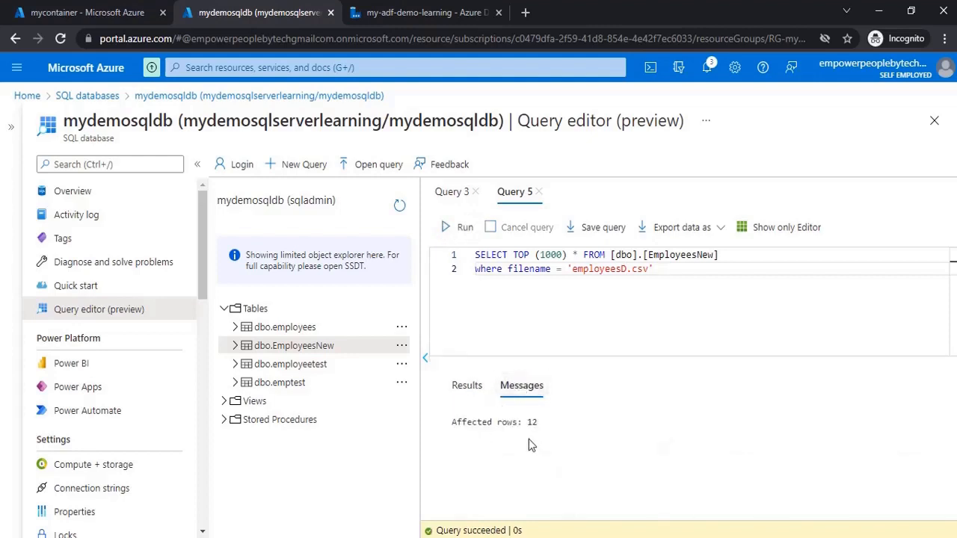
{"action": "left_click", "coordinate": [467, 385]}
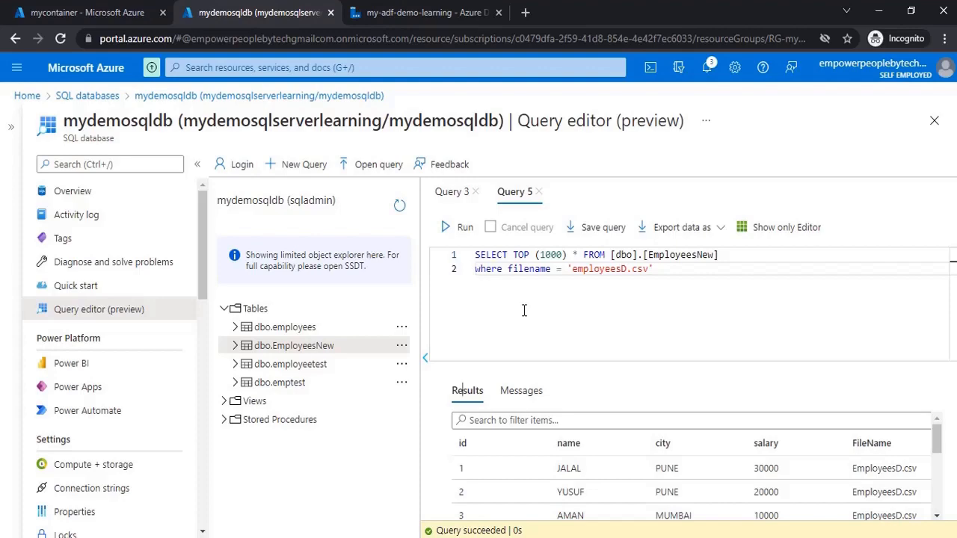
{"action": "left_click", "coordinate": [424, 13]}
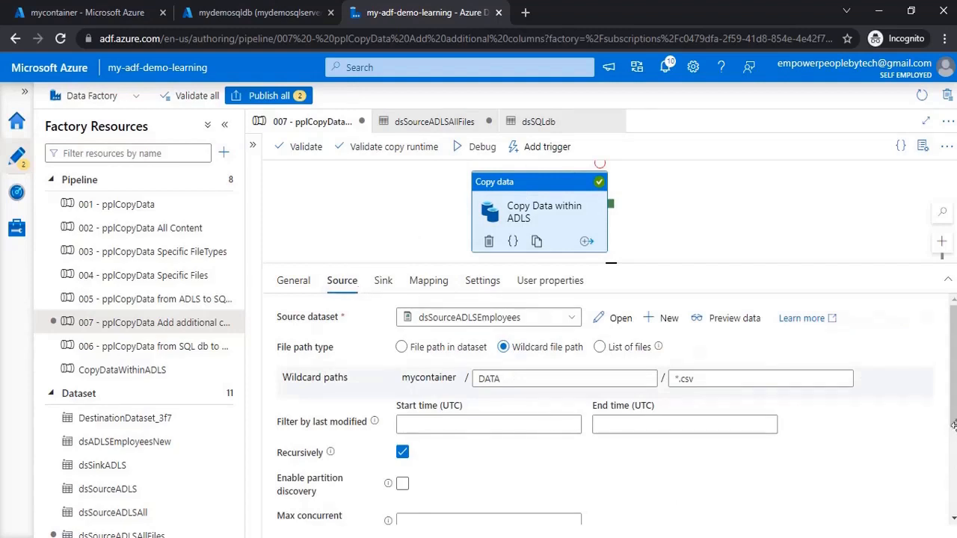
Scroll the copy activity's Source tab down to the Additional columns section
{"action": "scroll", "scroll_direction": "down", "scroll_amount": 3}
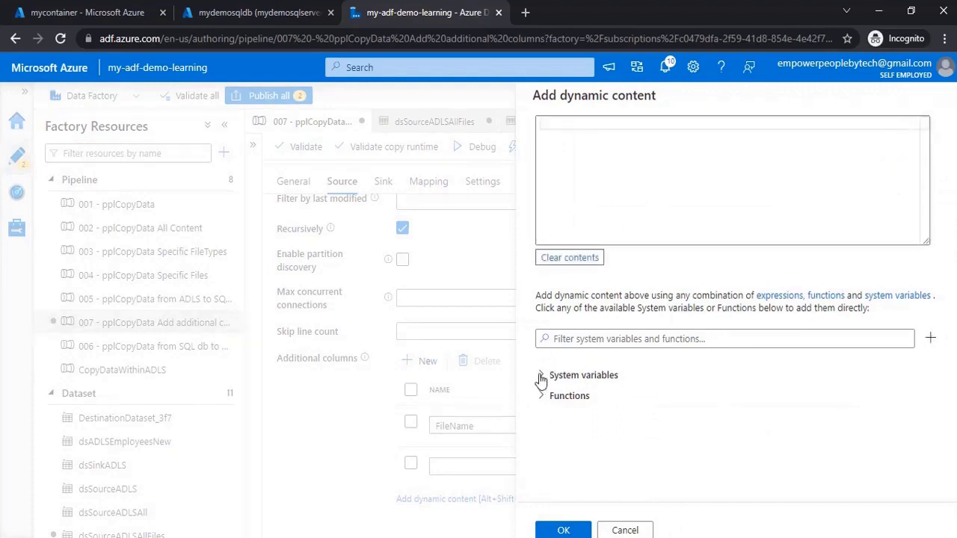
Browse the Functions and System variables lists, then cancel the dynamic content editor unchanged
{"action": "left_click", "coordinate": [541, 396]}
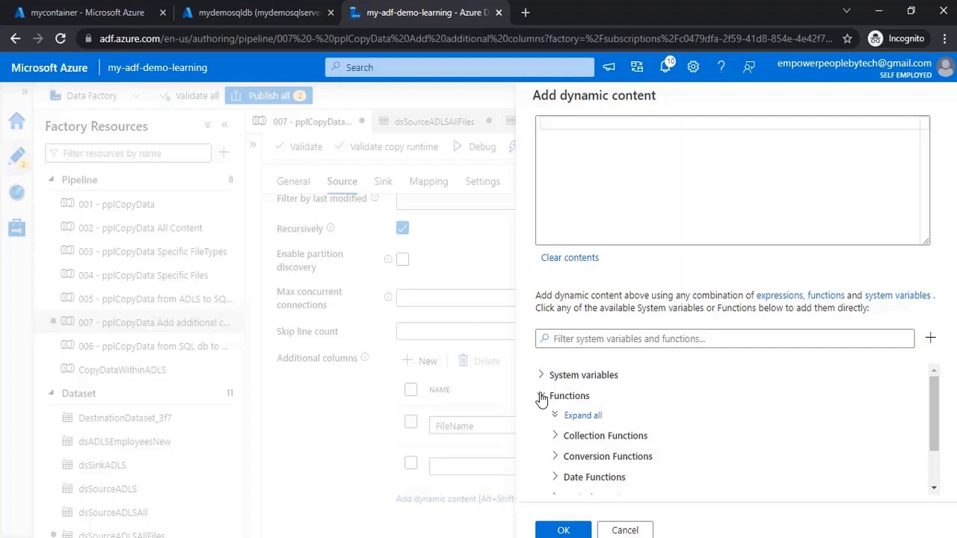
{"action": "left_click", "coordinate": [541, 375]}
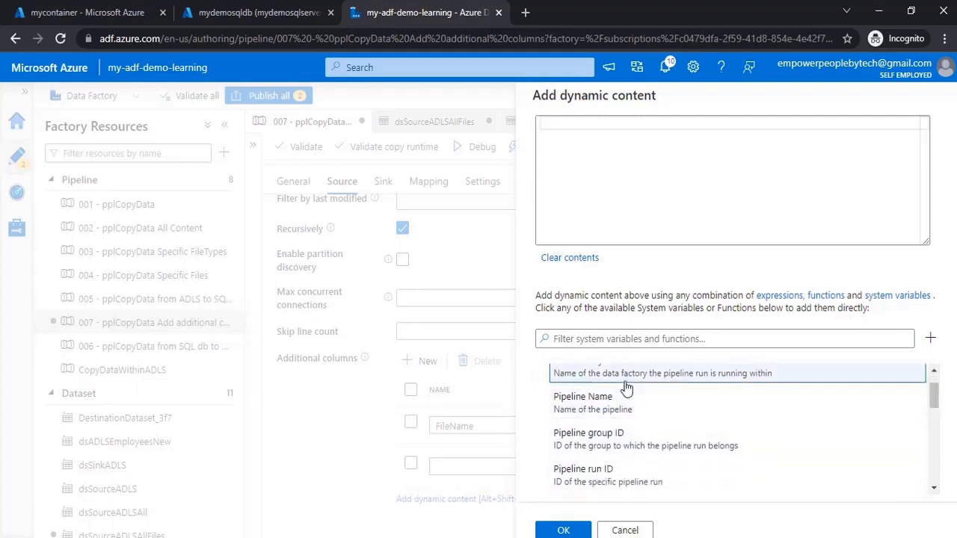
{"action": "mouse_move", "coordinate": [624, 403]}
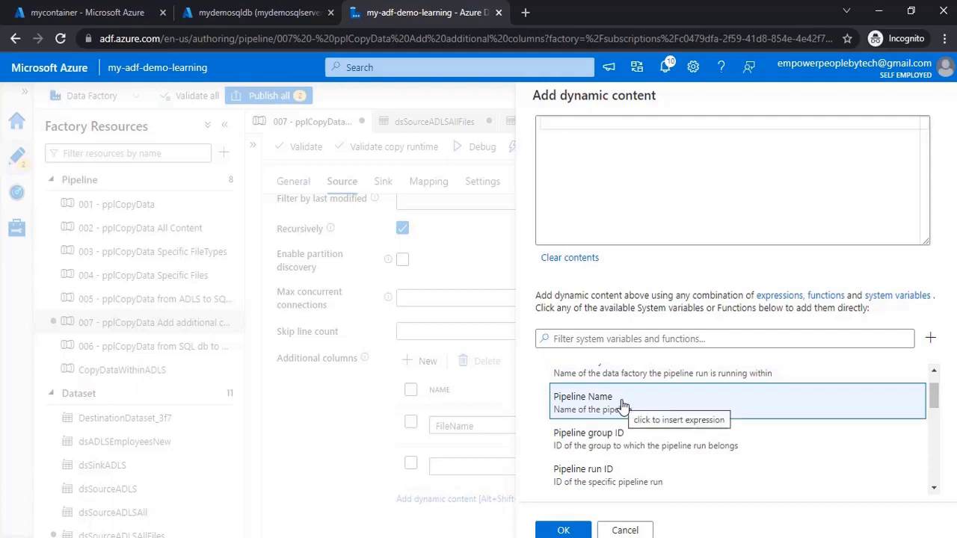
{"action": "mouse_move", "coordinate": [613, 475]}
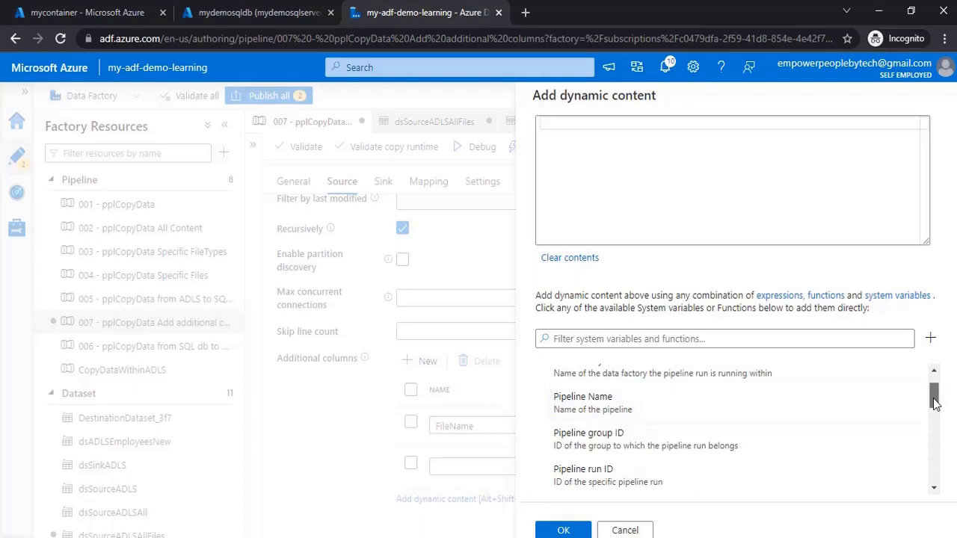
{"action": "scroll", "scroll_direction": "down", "scroll_amount": 3}
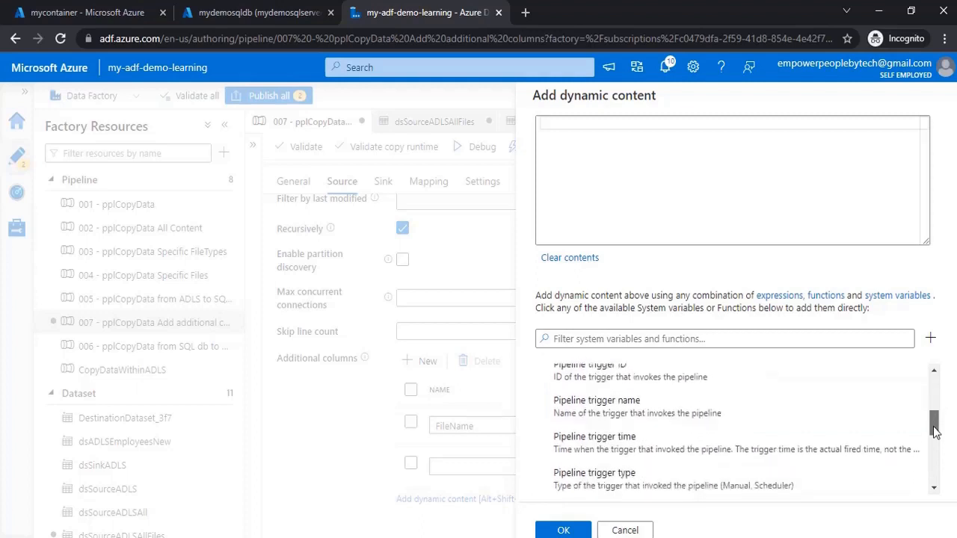
{"action": "scroll", "scroll_direction": "down", "scroll_amount": 3}
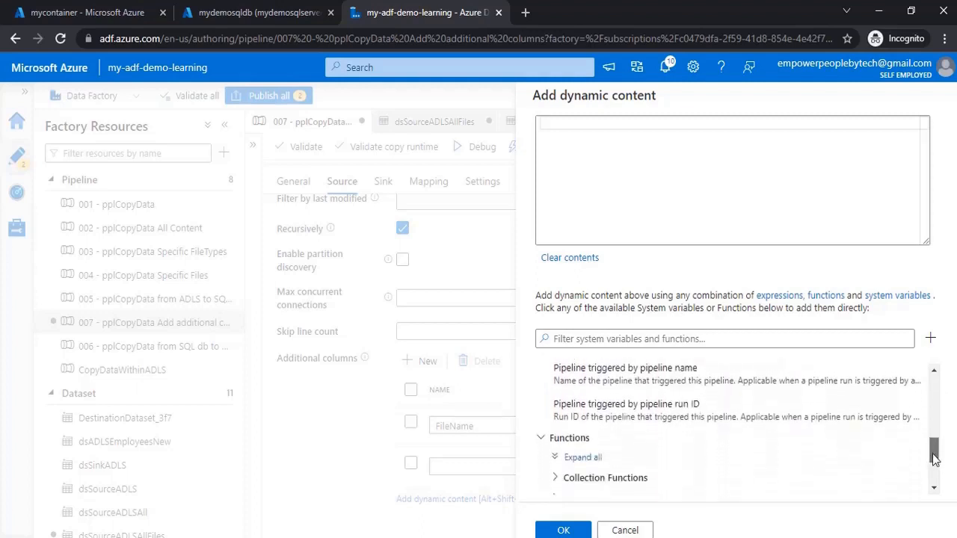
{"action": "scroll", "scroll_direction": "down", "scroll_amount": 3}
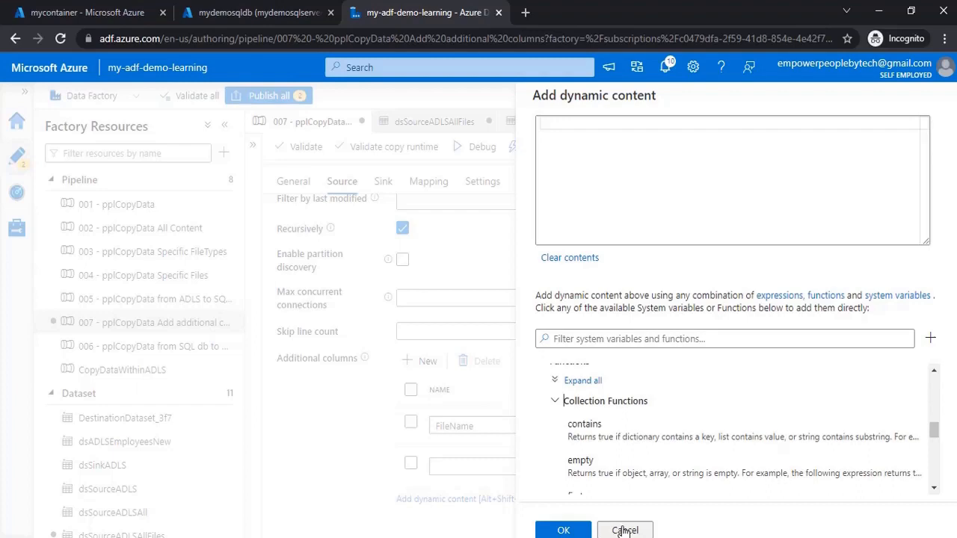
{"action": "left_click", "coordinate": [625, 530]}
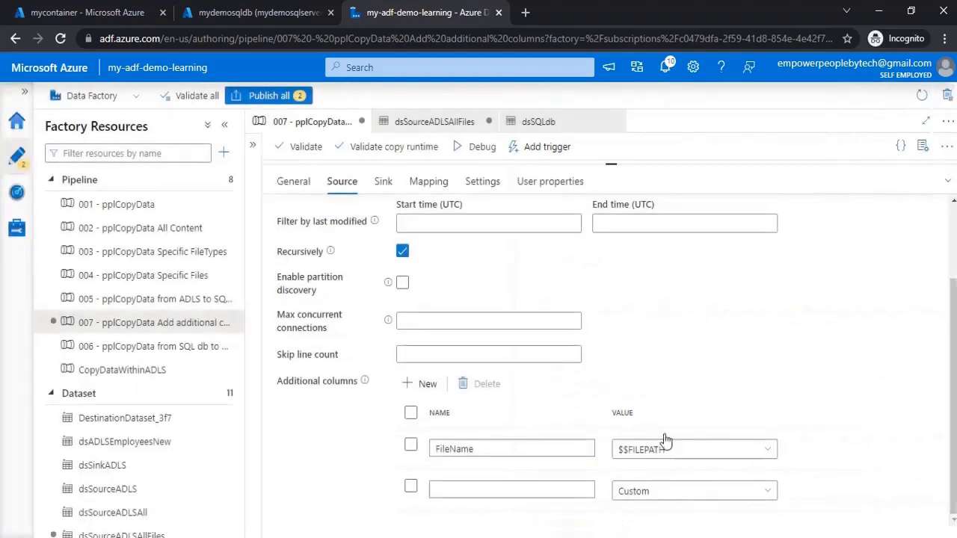
Delete the empty second additional column, leaving only FileName = $$FILEPATH
{"action": "scroll", "scroll_direction": "down", "scroll_amount": 3}
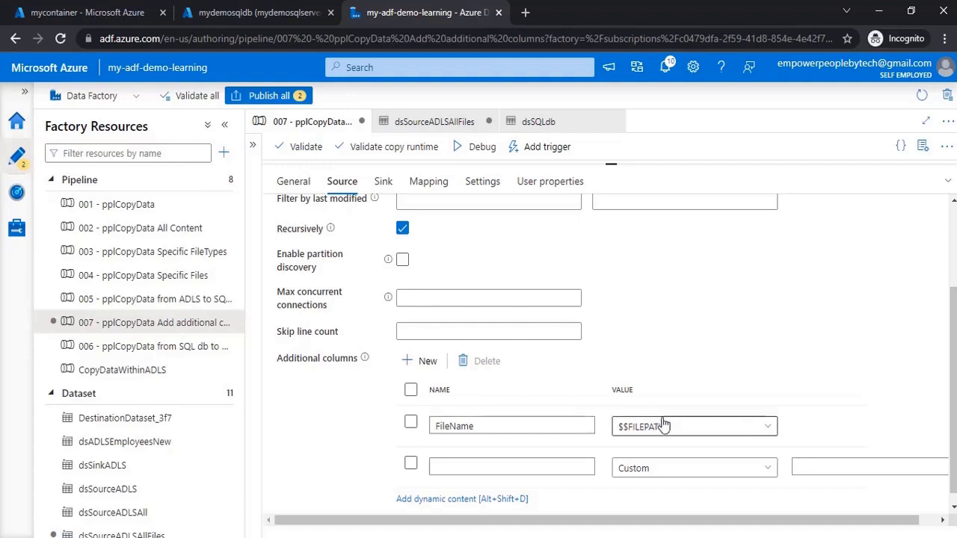
{"action": "left_click", "coordinate": [411, 463]}
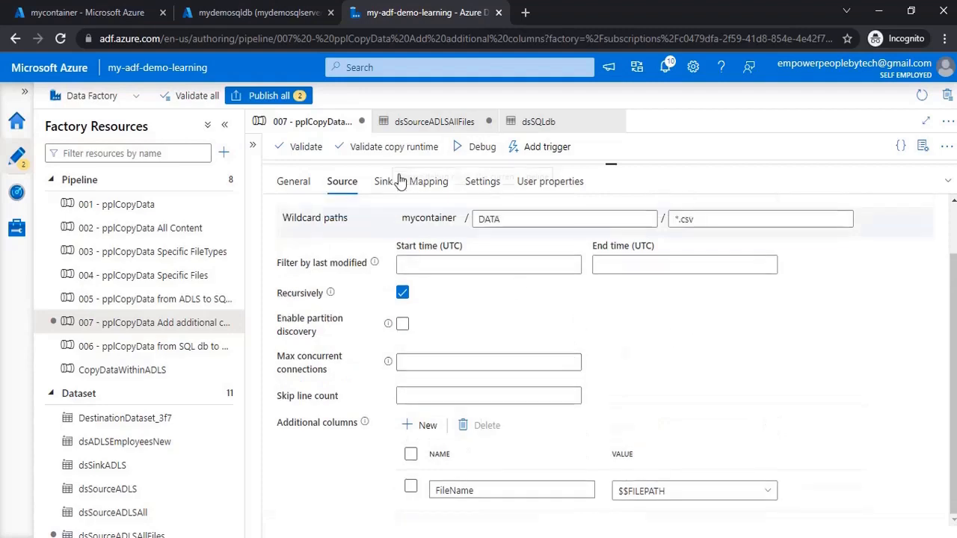
{"action": "scroll", "scroll_direction": "down", "scroll_amount": 3}
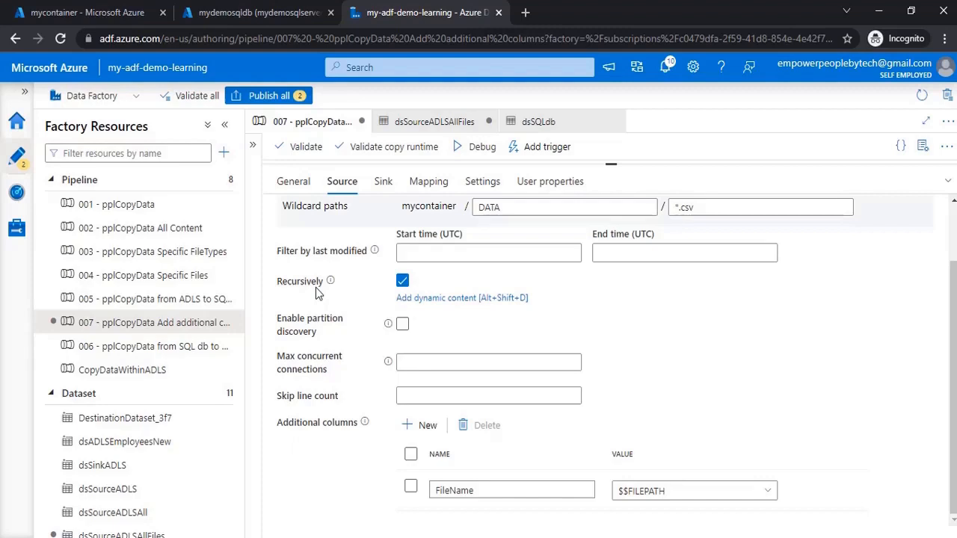
{"action": "mouse_move", "coordinate": [331, 281]}
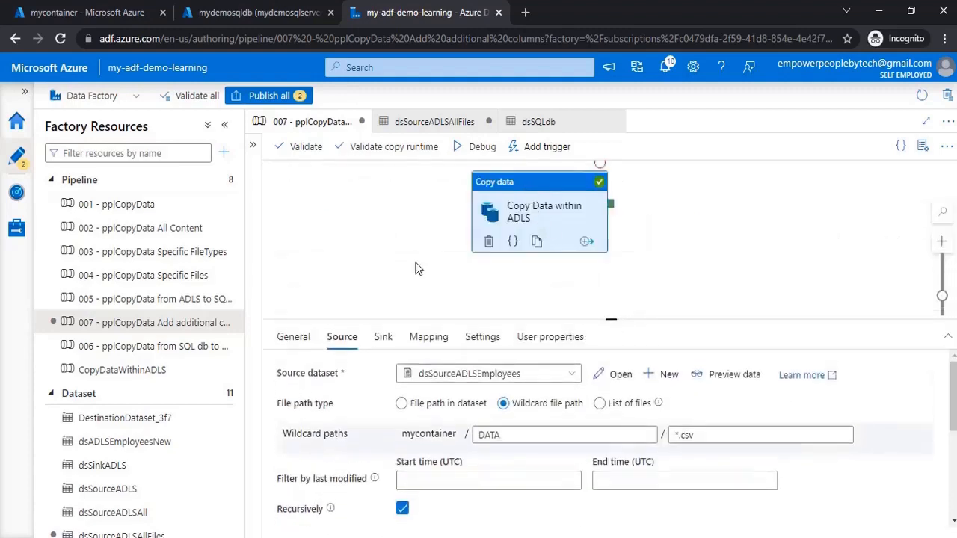
{"action": "mouse_move", "coordinate": [515, 279]}
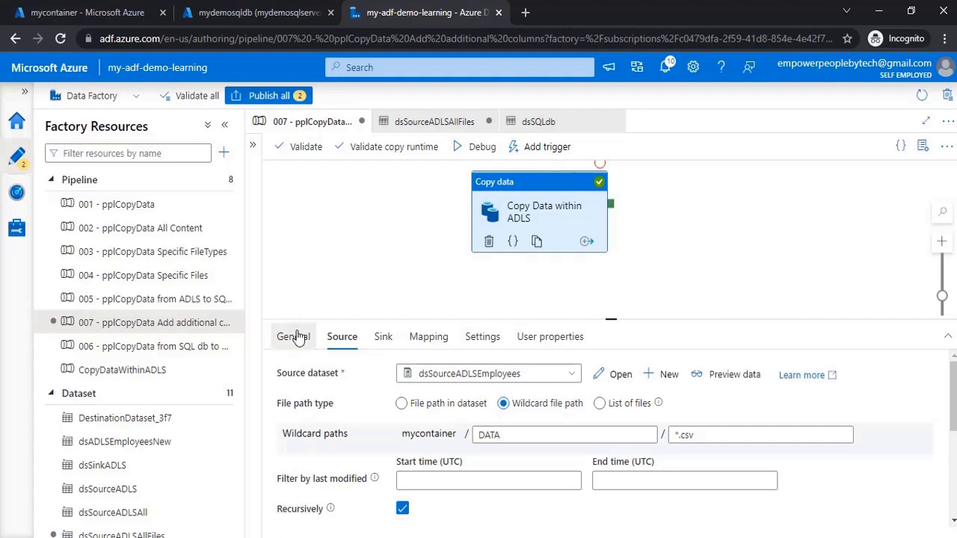
Review the copy activity's General settings: timeout 7.00:00:00, retry 0, retry interval 30 seconds
{"action": "left_click", "coordinate": [293, 337]}
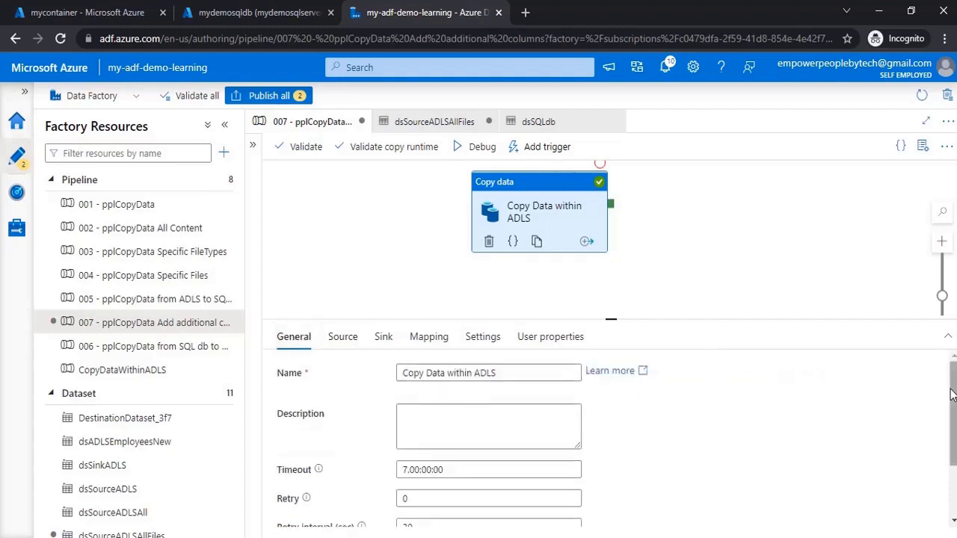
{"action": "scroll", "scroll_direction": "down", "scroll_amount": 3}
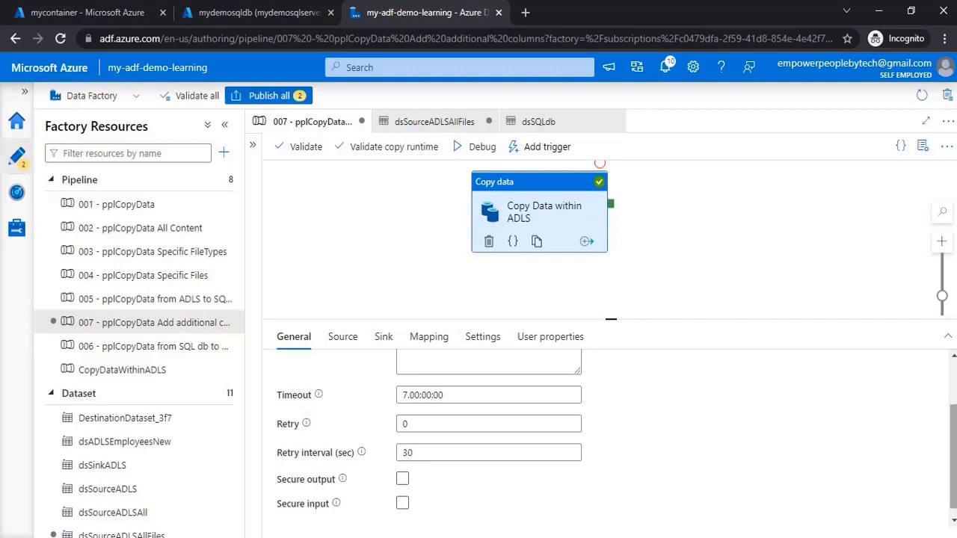
{"action": "mouse_move", "coordinate": [318, 395]}
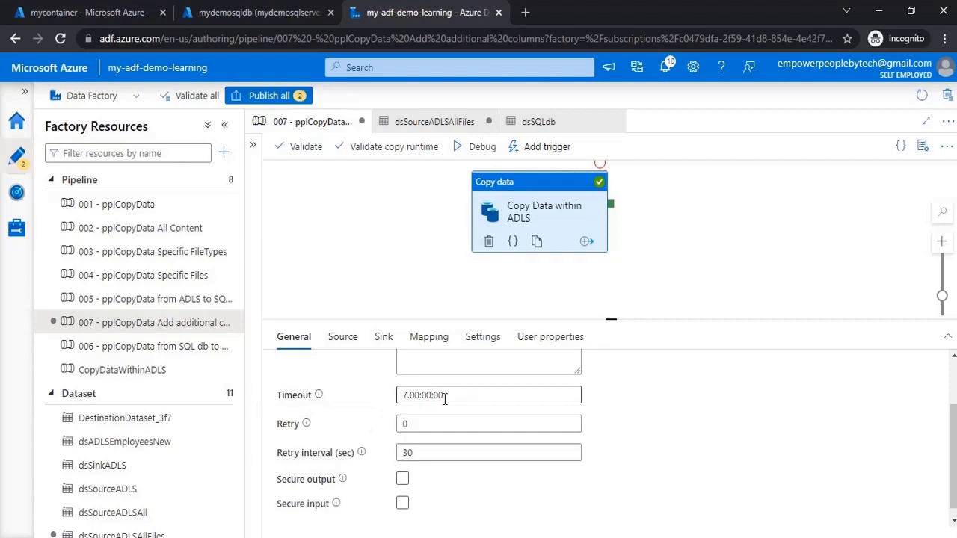
{"action": "mouse_move", "coordinate": [320, 395]}
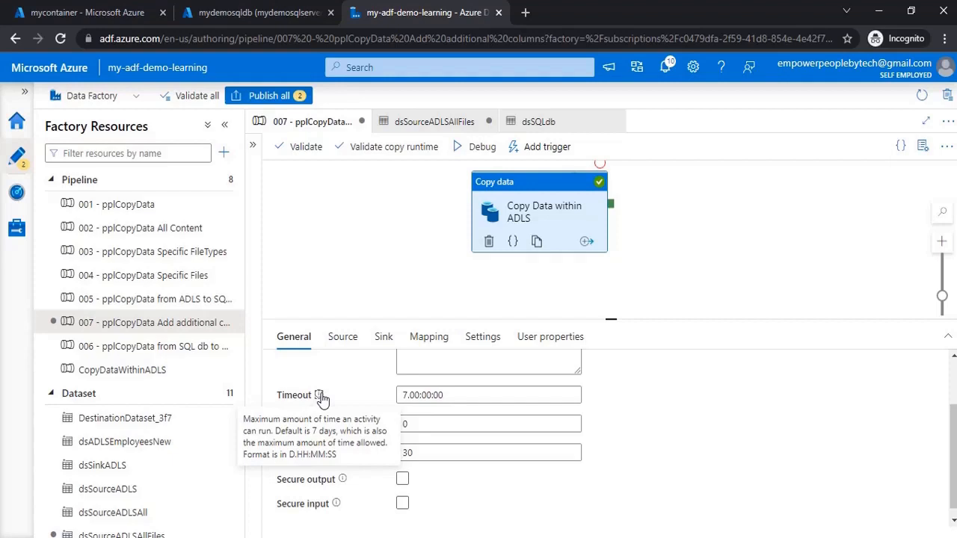
{"action": "mouse_move", "coordinate": [307, 426]}
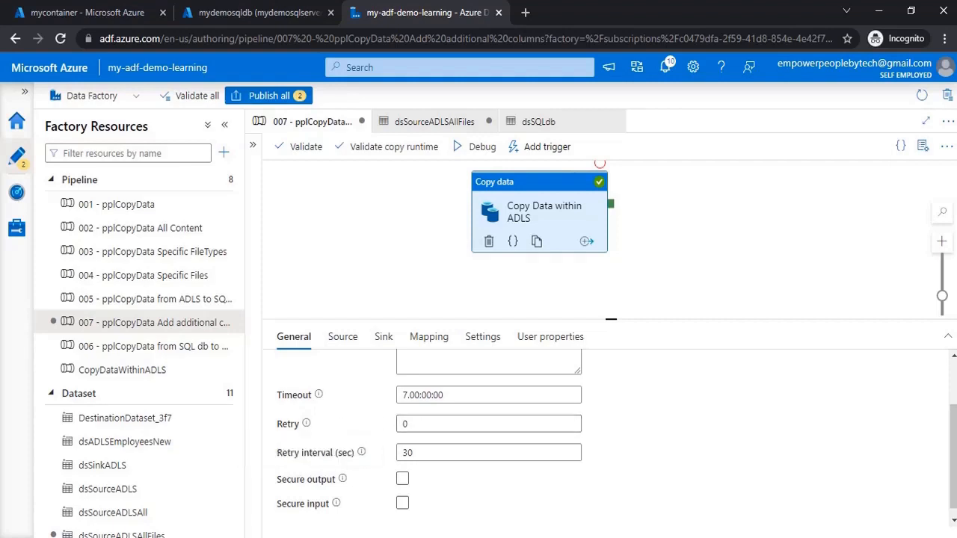
{"action": "mouse_move", "coordinate": [362, 452]}
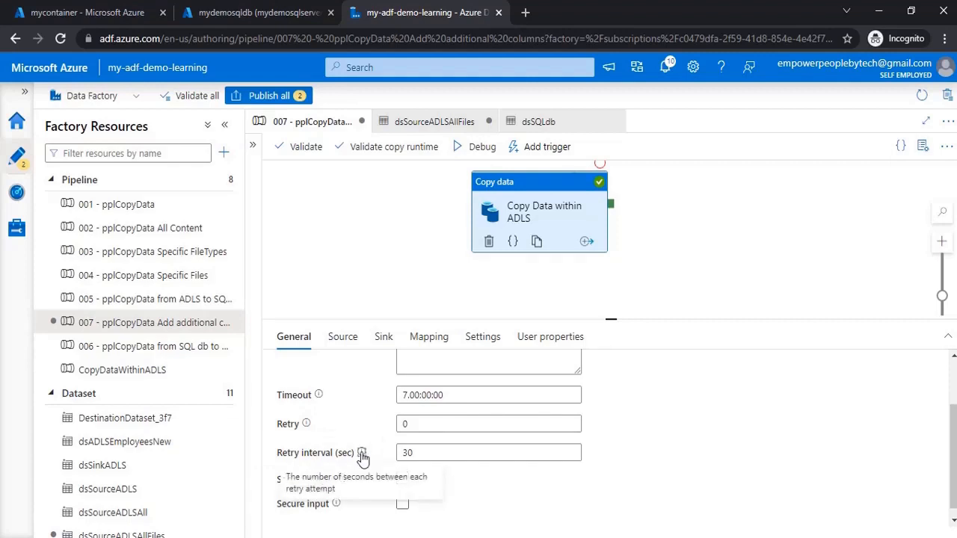
{"action": "left_click", "coordinate": [489, 452]}
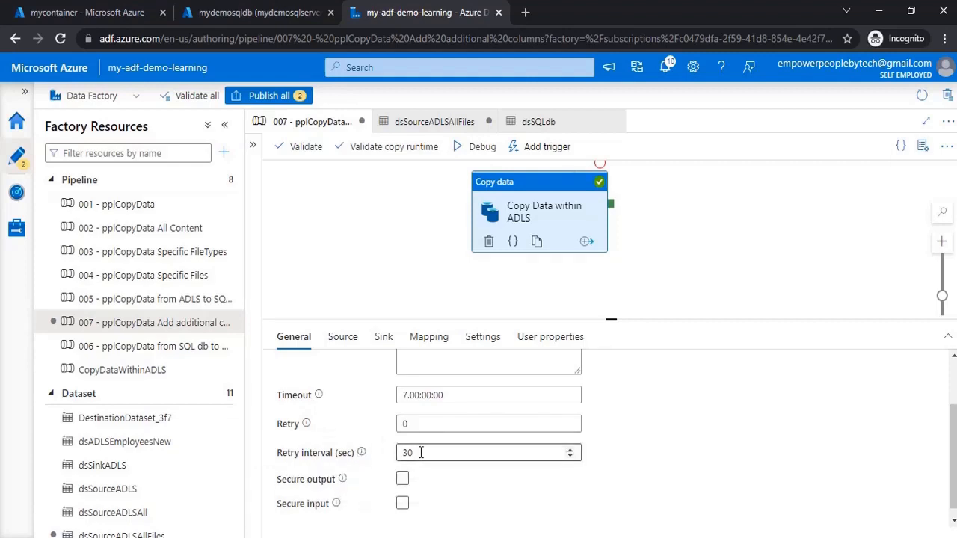